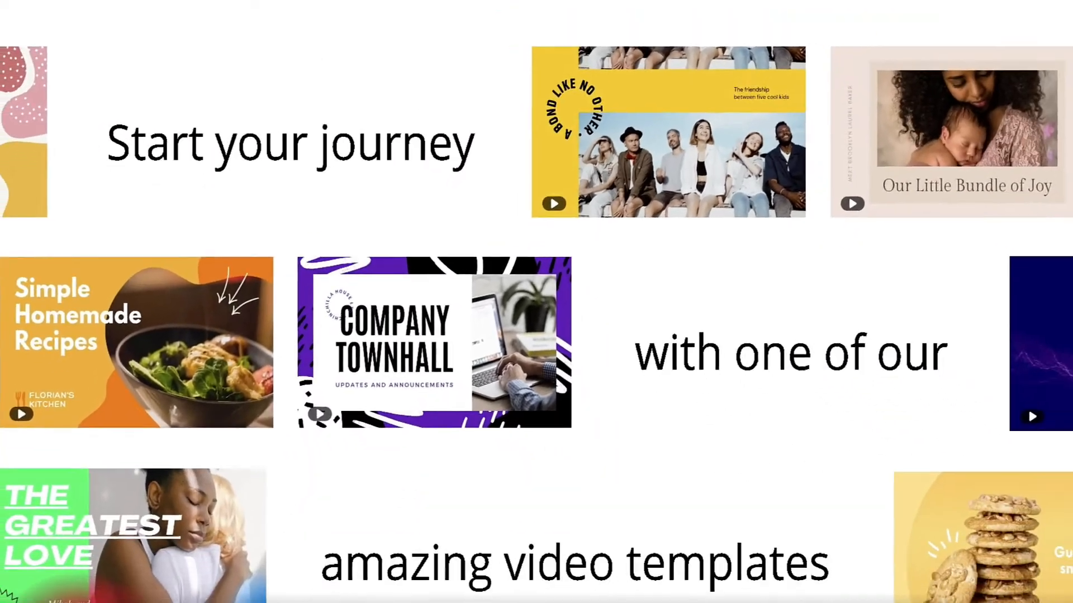
Step: Scroll the Canva home page and start searching for 'presentation'
scroll("down", 3)
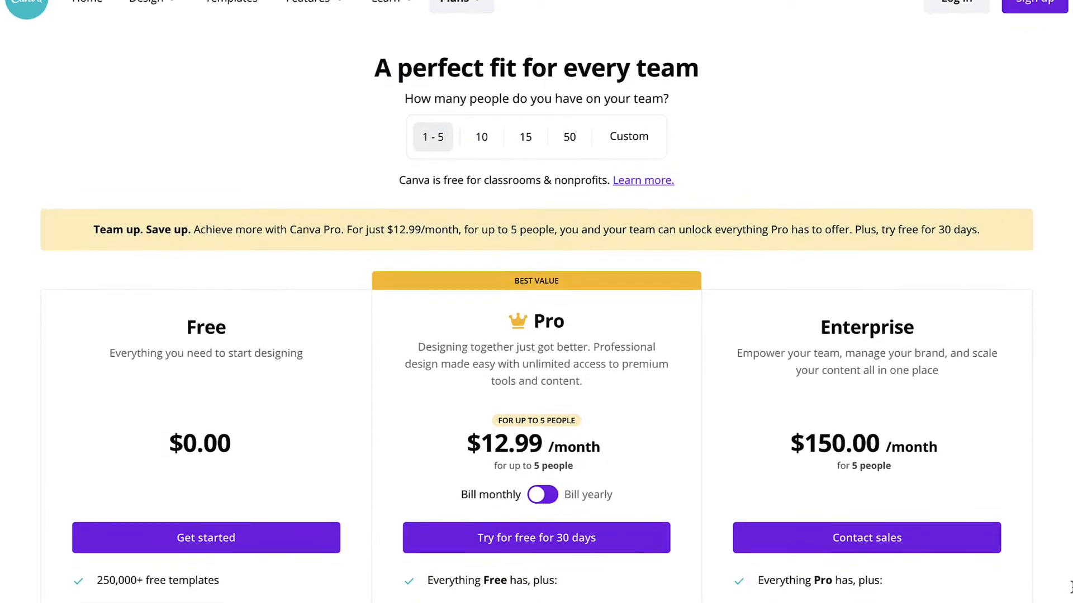
scroll("down", 3)
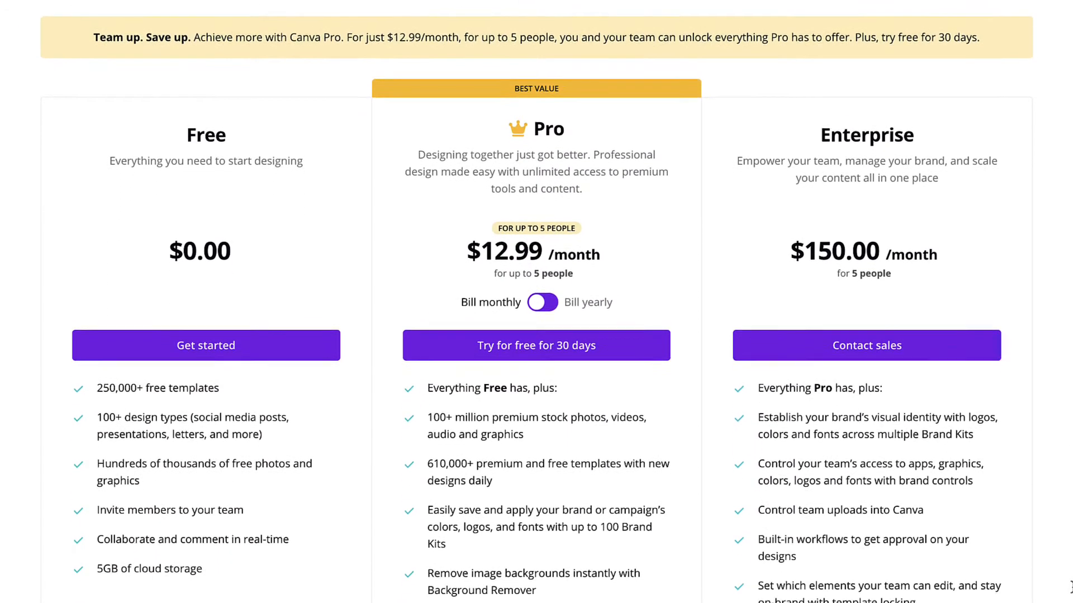
scroll("down", 3)
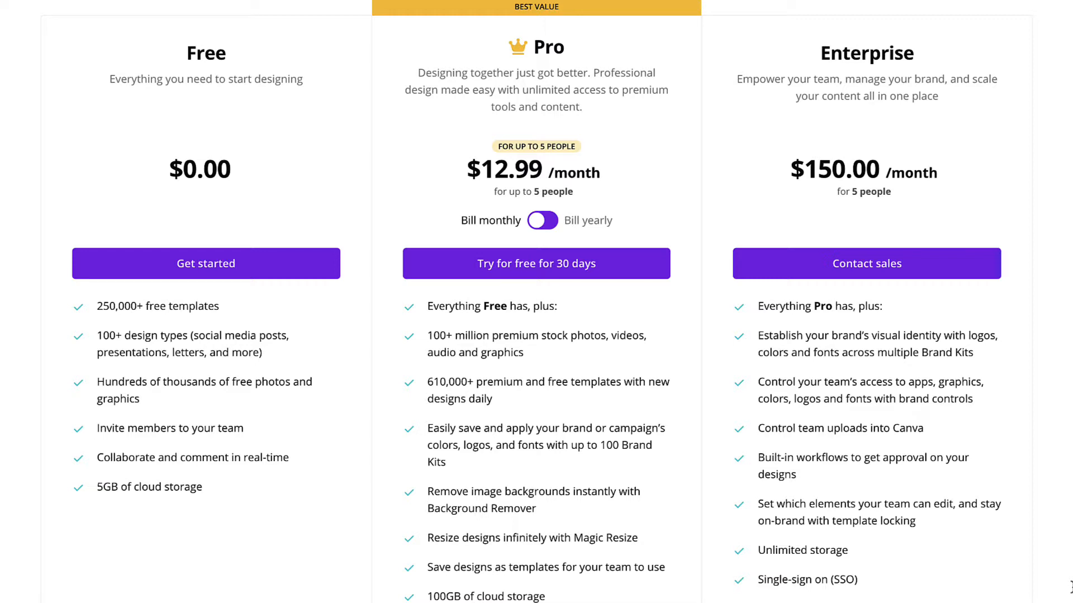
scroll("down", 3)
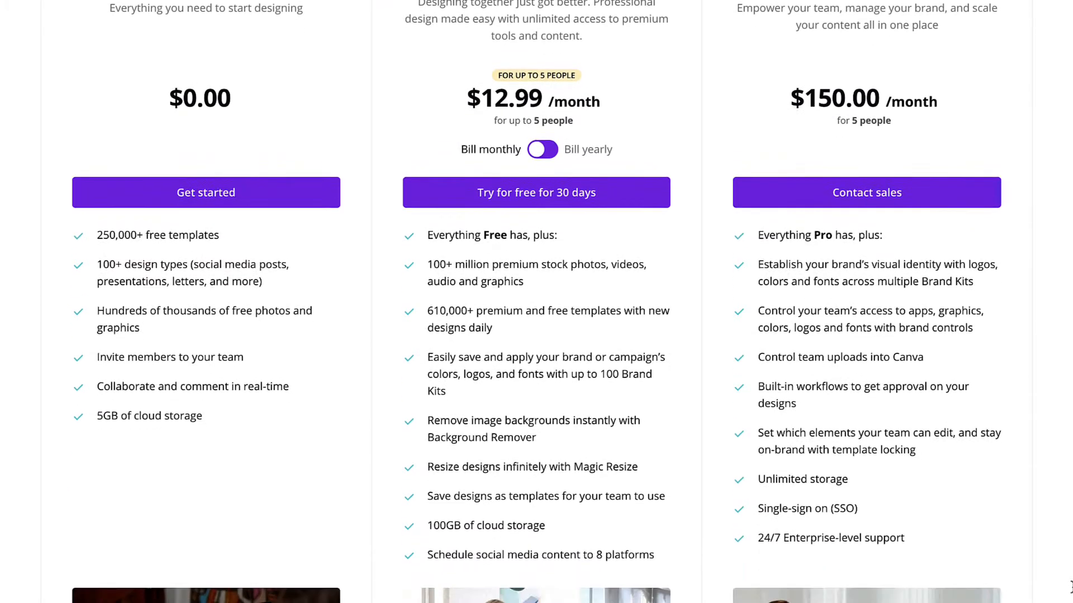
scroll("down", 3)
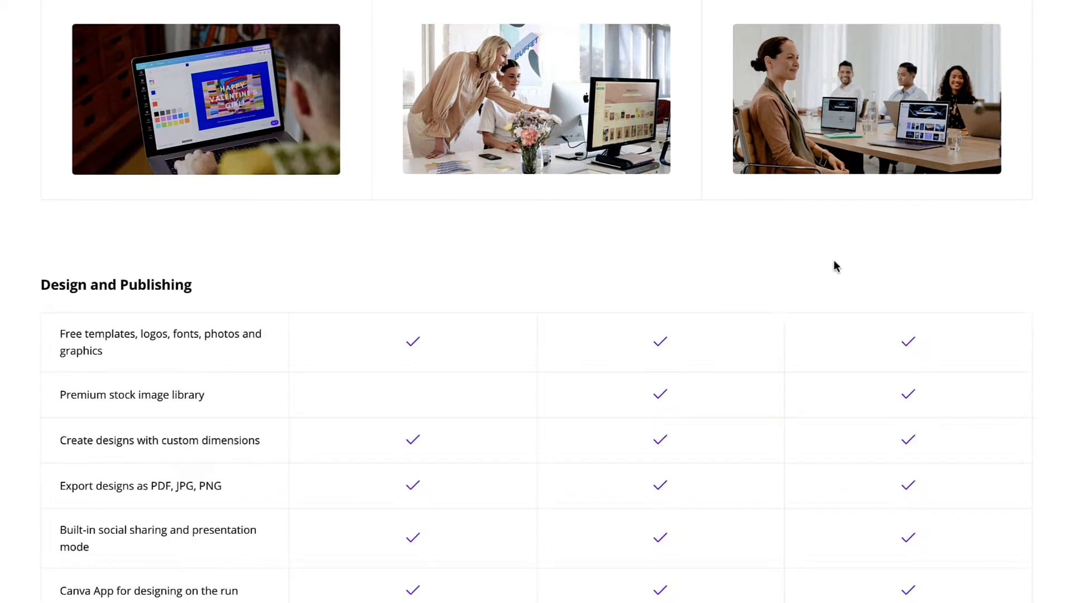
scroll("down", 3)
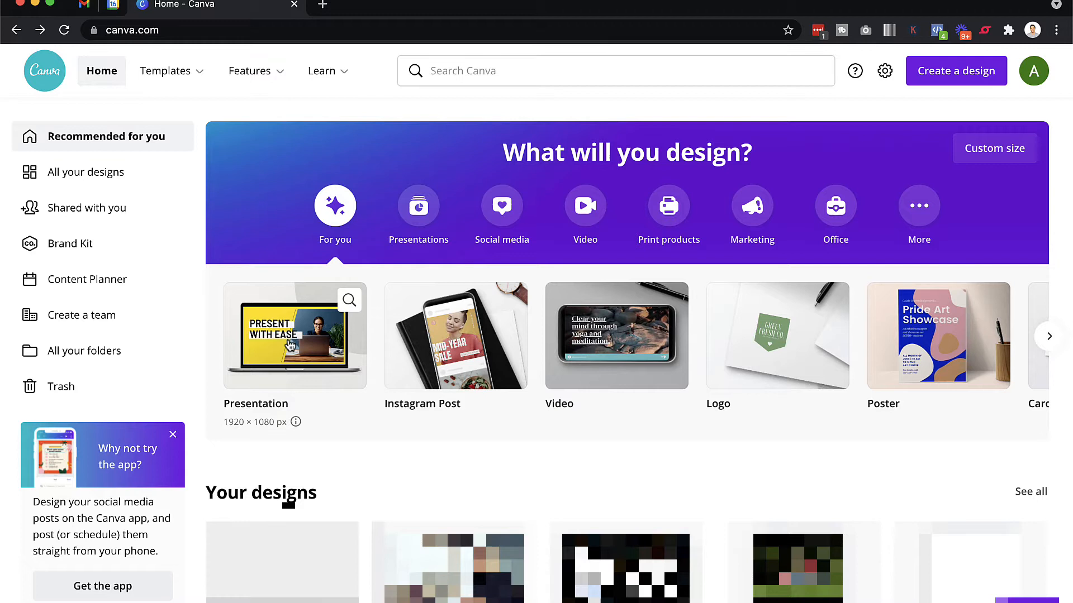
type("p")
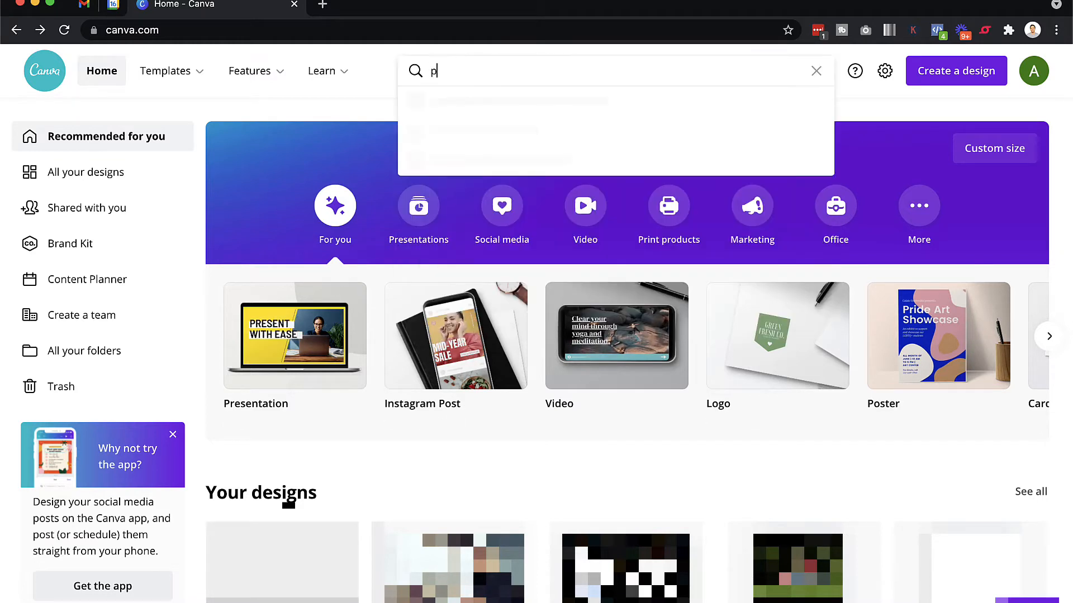
type("resentation")
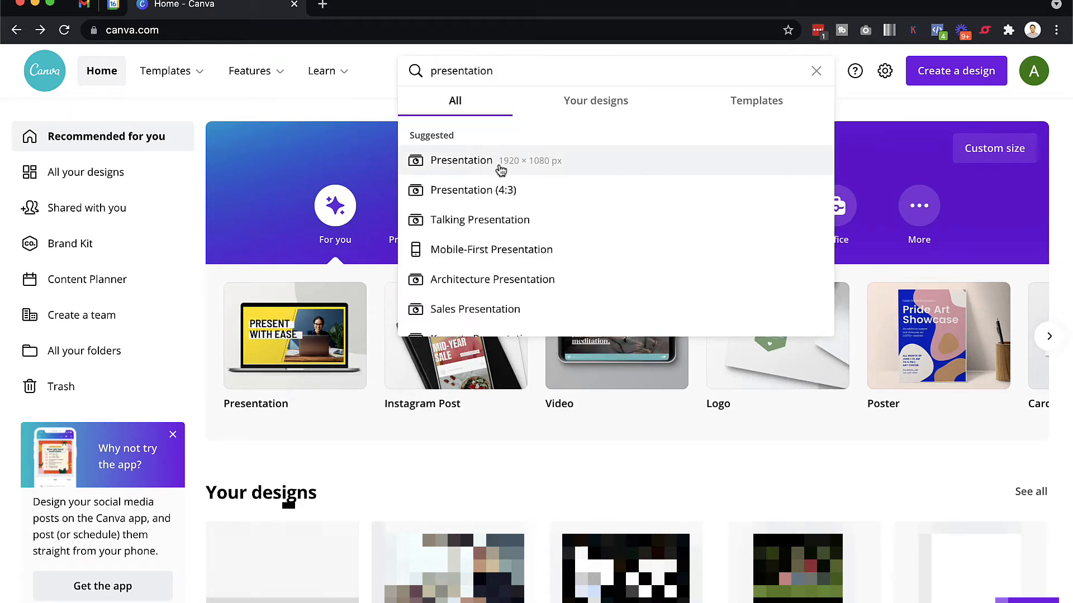
mouse_move(560, 172)
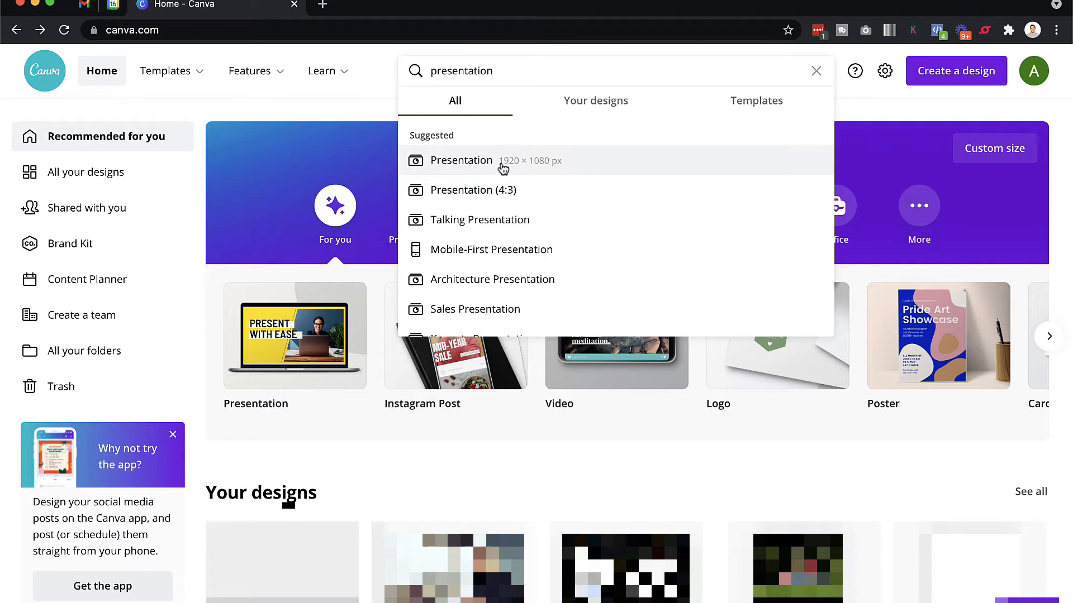
mouse_move(513, 167)
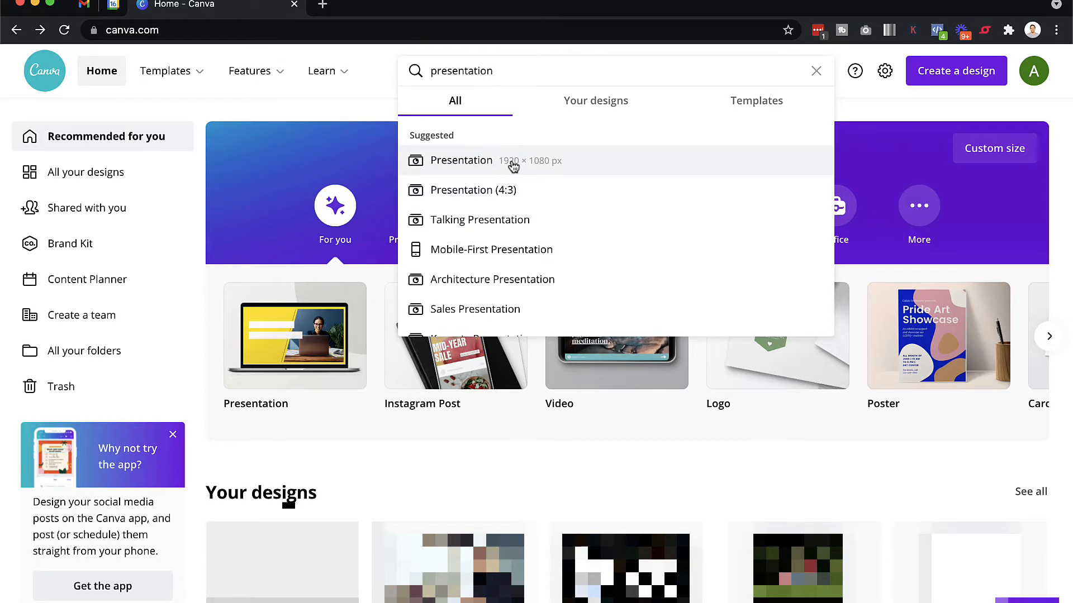
Step: Pick the Presentation (1920 × 1080) suggestion and browse its 2,344 templates
left_click(461, 160)
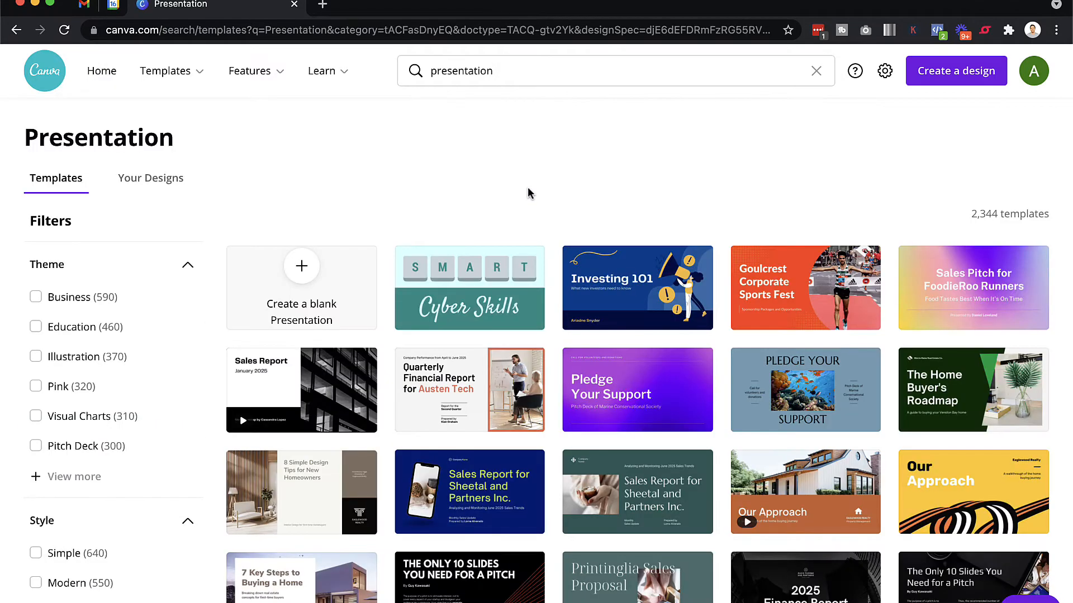
scroll("down", 3)
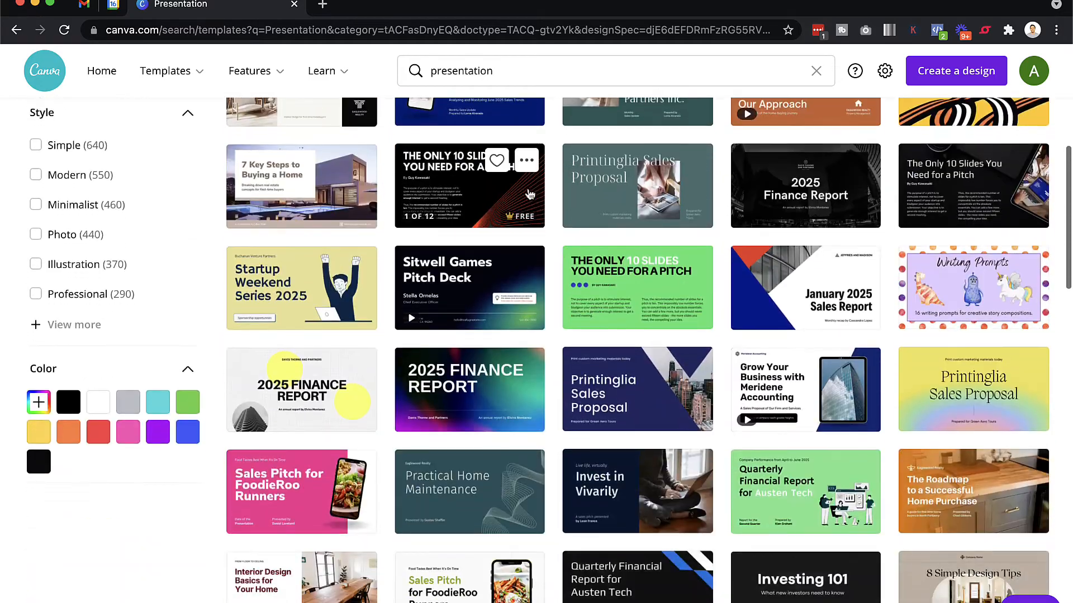
scroll("down", 3)
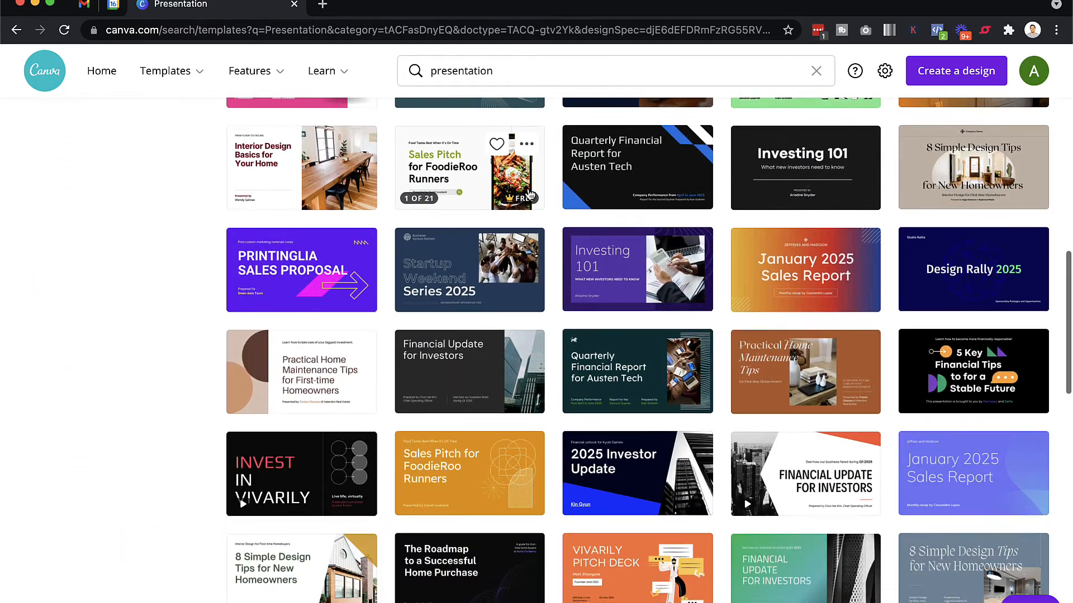
scroll("up", 3)
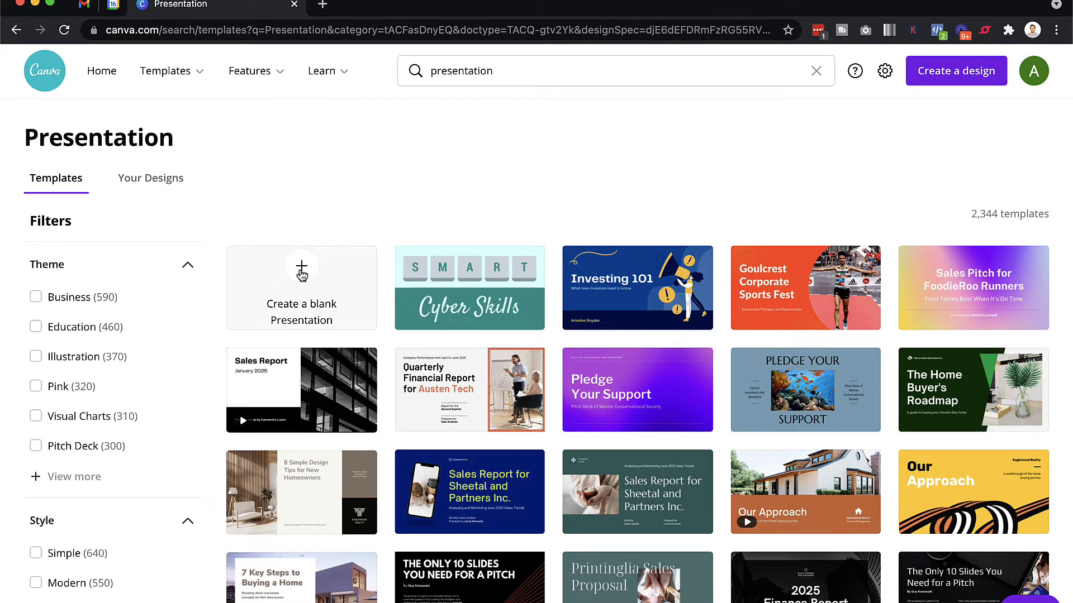
Step: Create a blank 16:9 presentation from the template results page
left_click(301, 266)
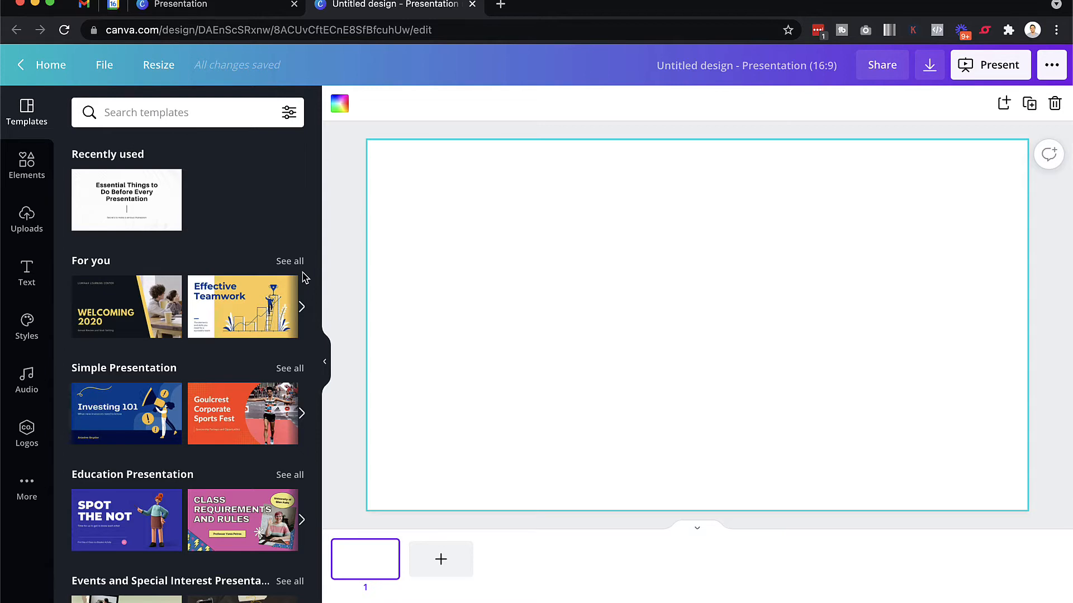
mouse_move(637, 336)
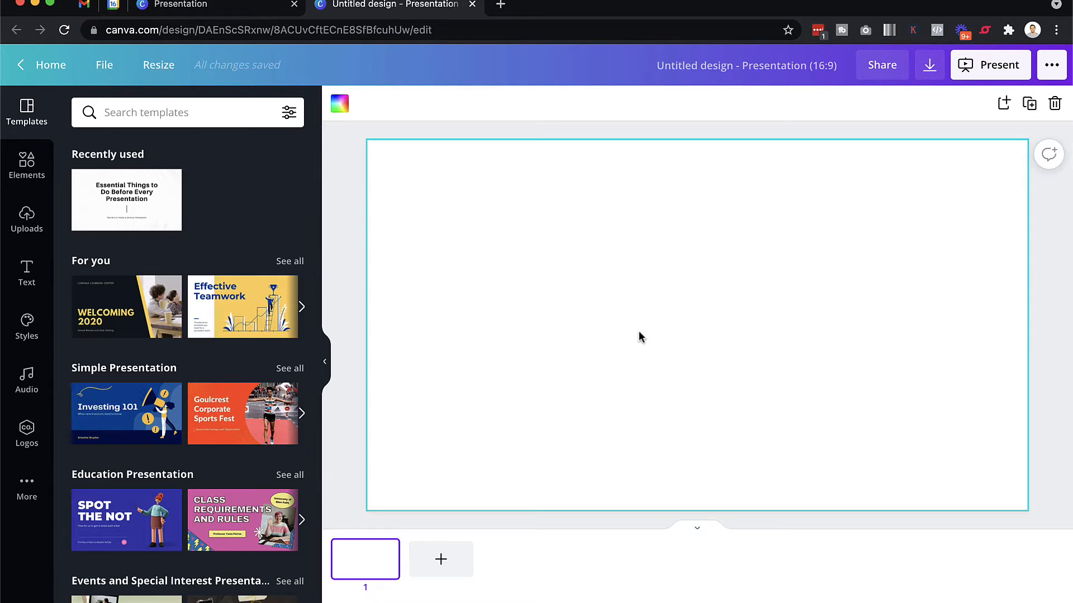
mouse_move(498, 243)
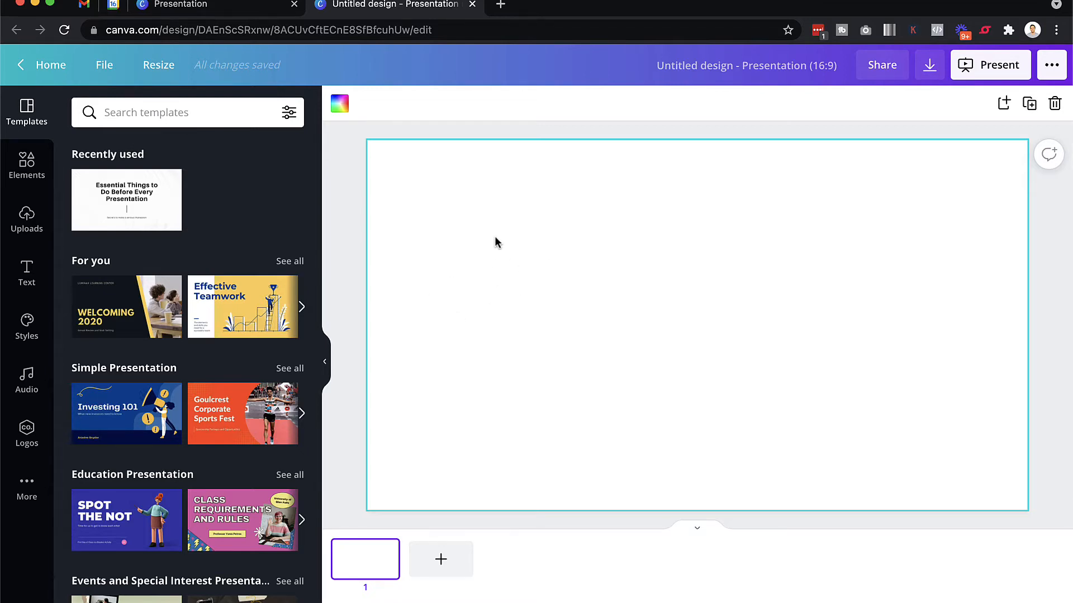
mouse_move(447, 234)
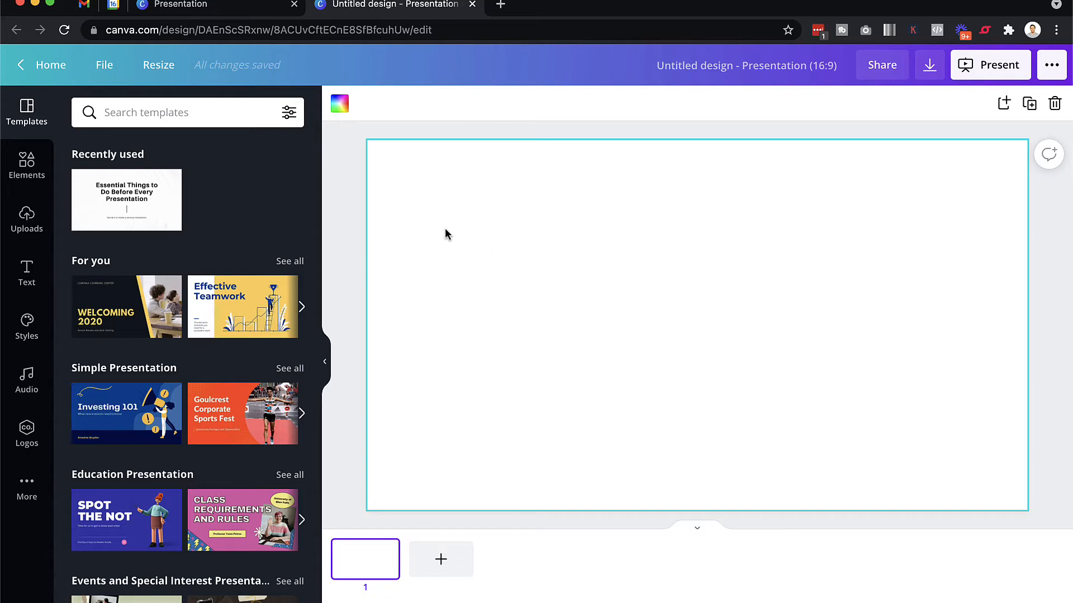
mouse_move(513, 281)
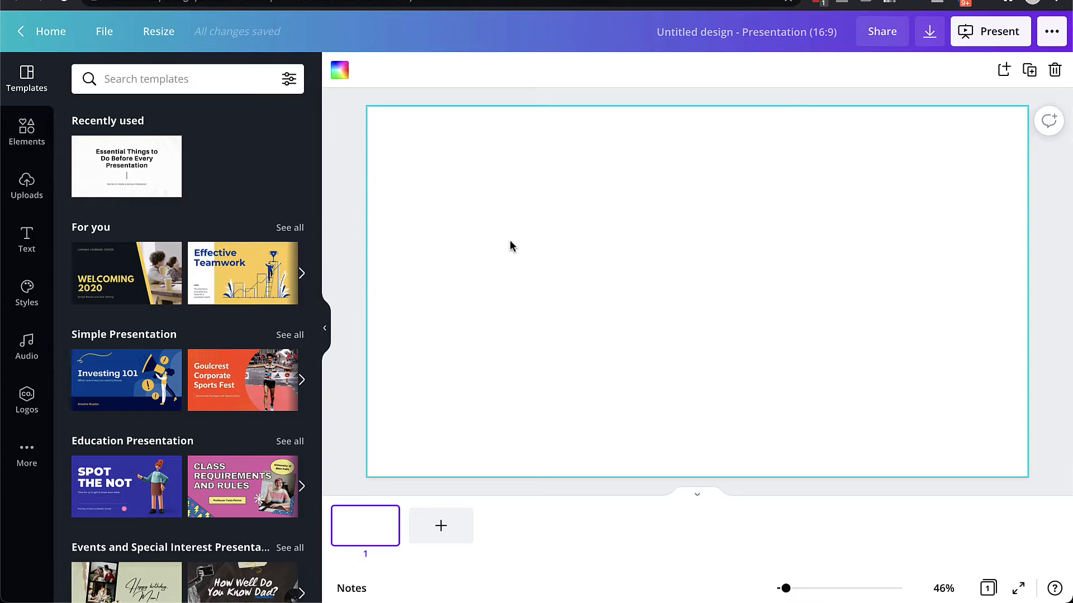
mouse_move(370, 540)
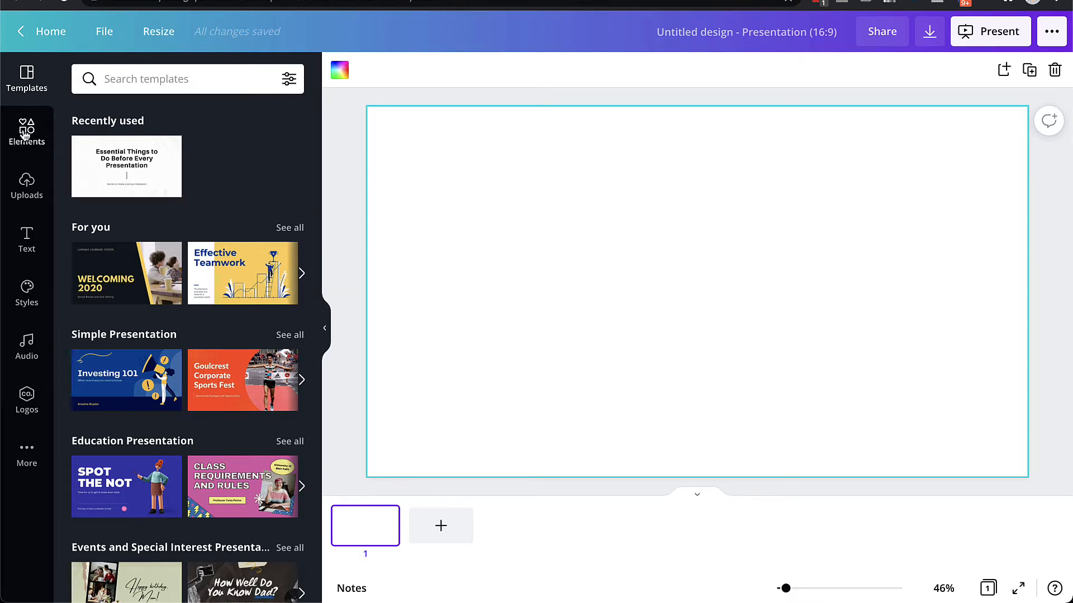
Step: Search Elements for 'business' and add the keyboard-and-mouse stock video to slide 1
left_click(26, 128)
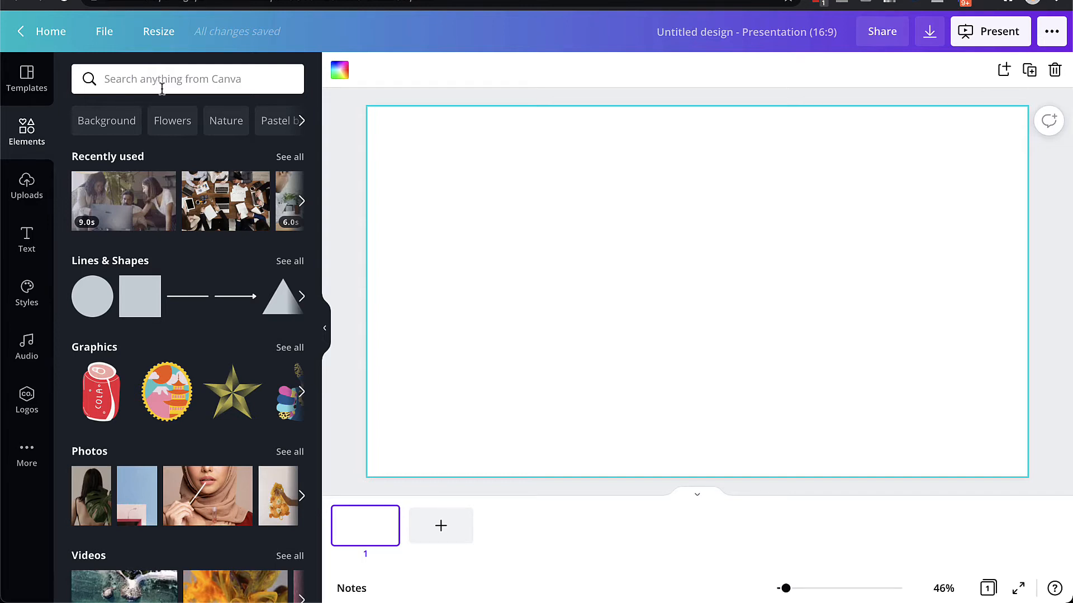
type("bu")
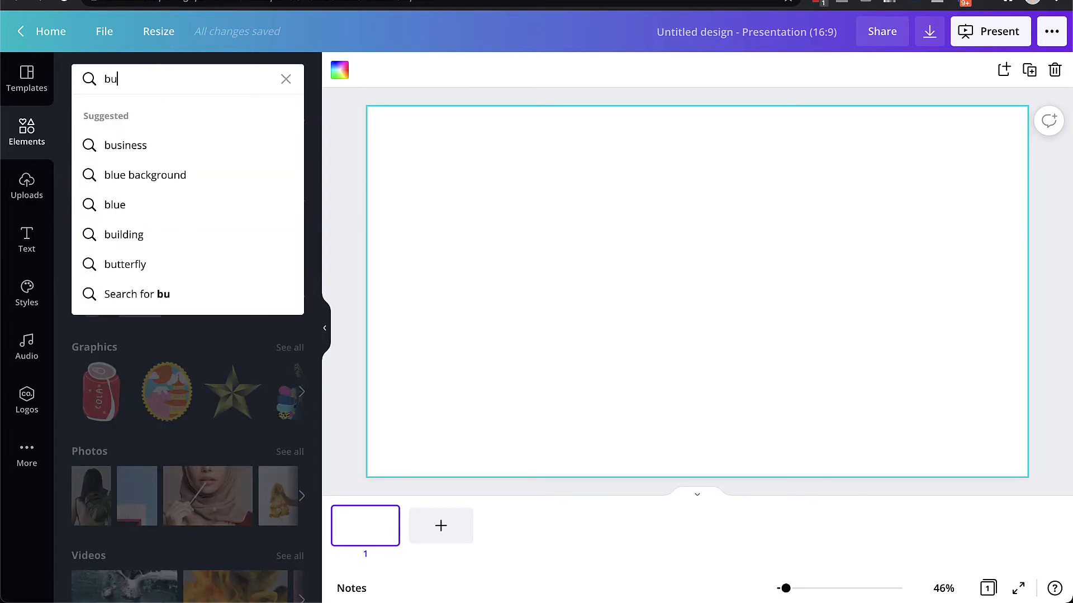
type("business")
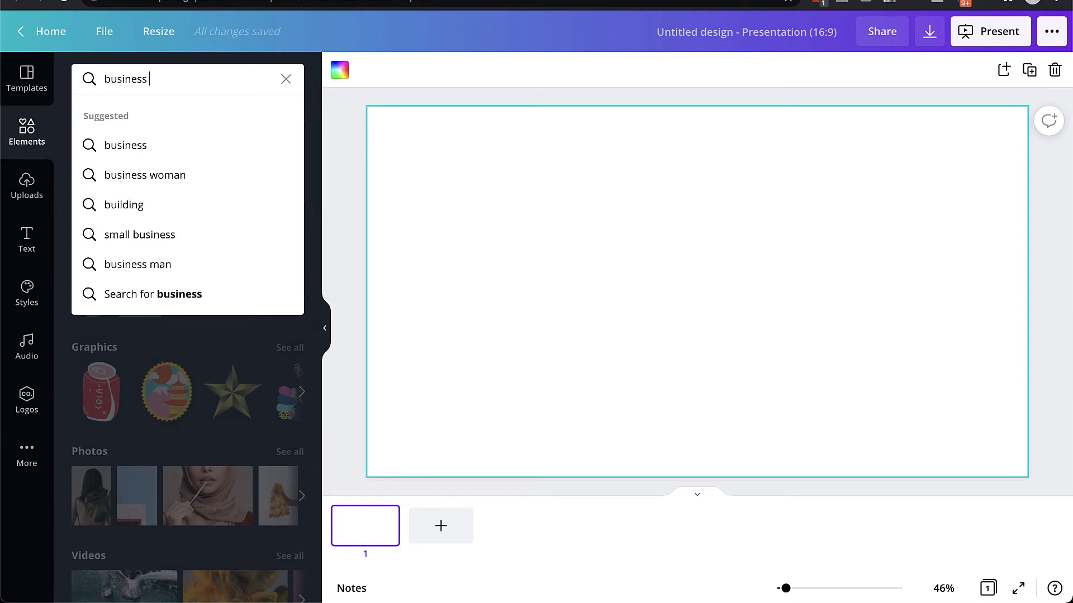
key("Enter")
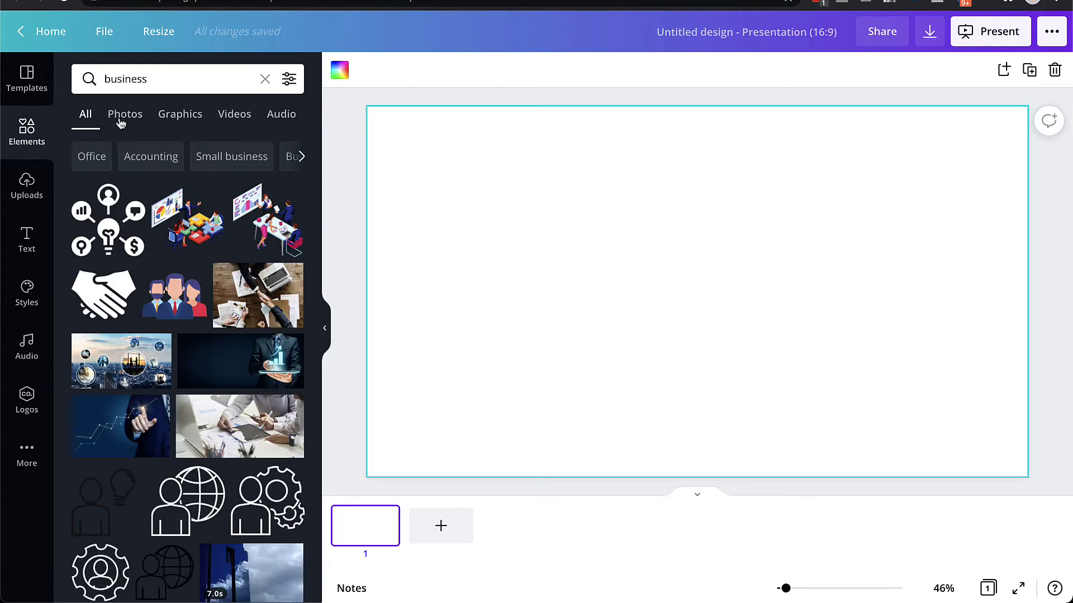
mouse_move(126, 117)
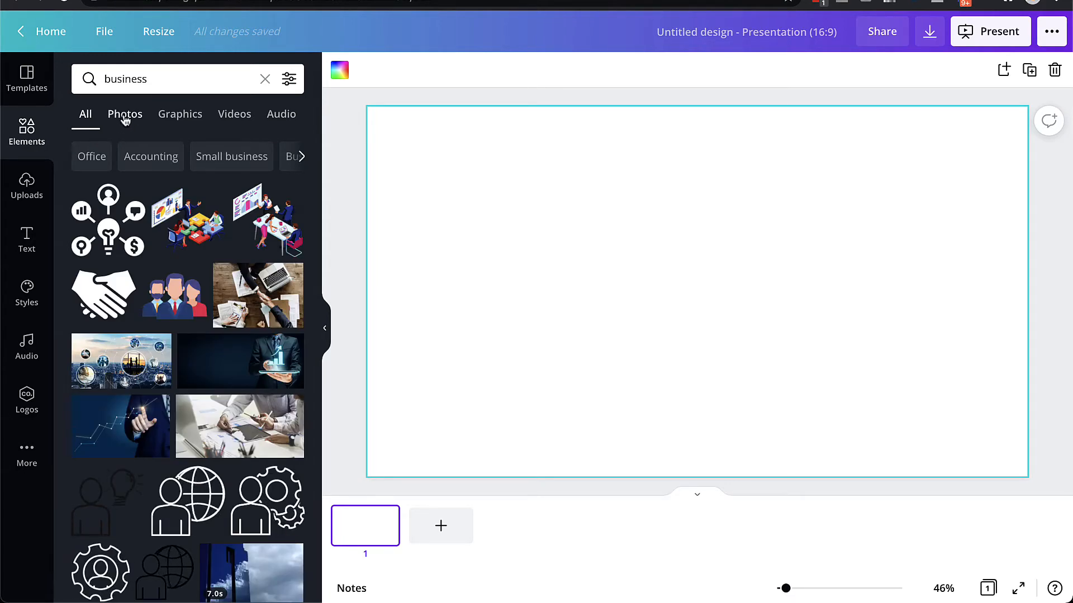
left_click(125, 114)
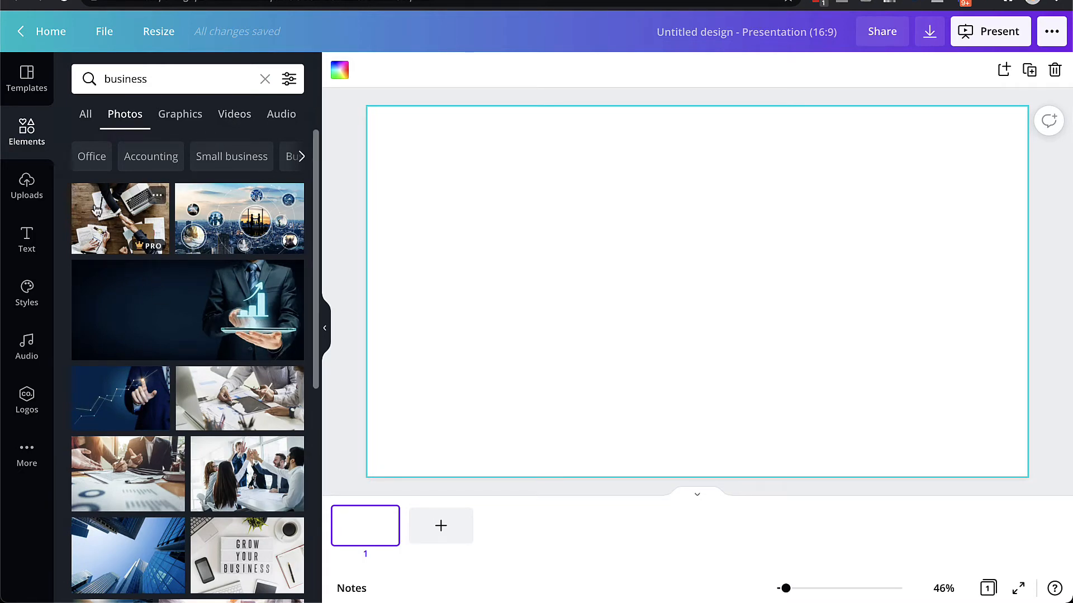
mouse_move(112, 219)
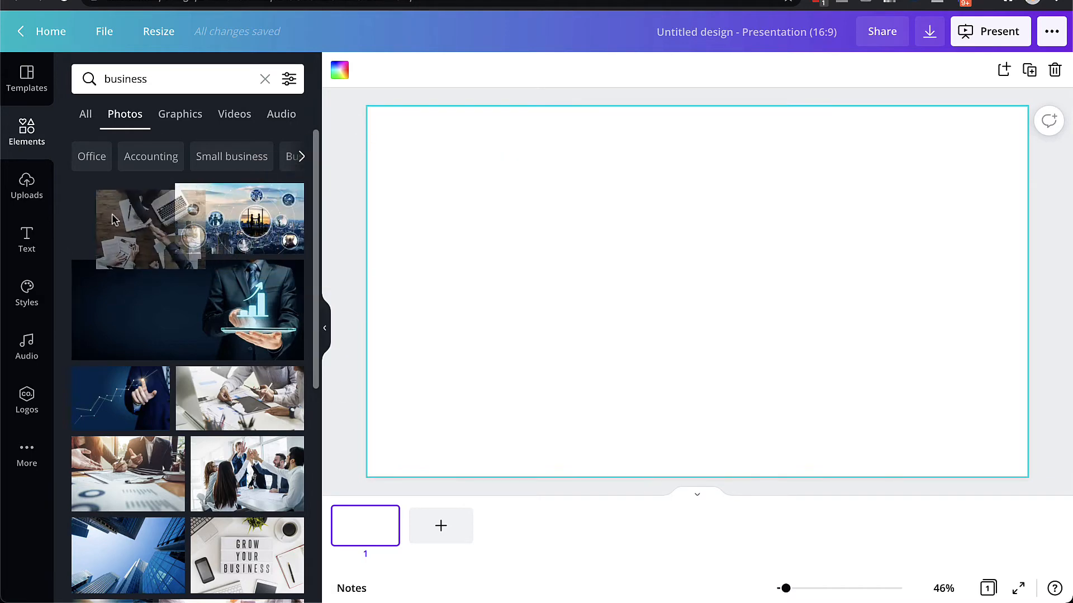
left_click(235, 114)
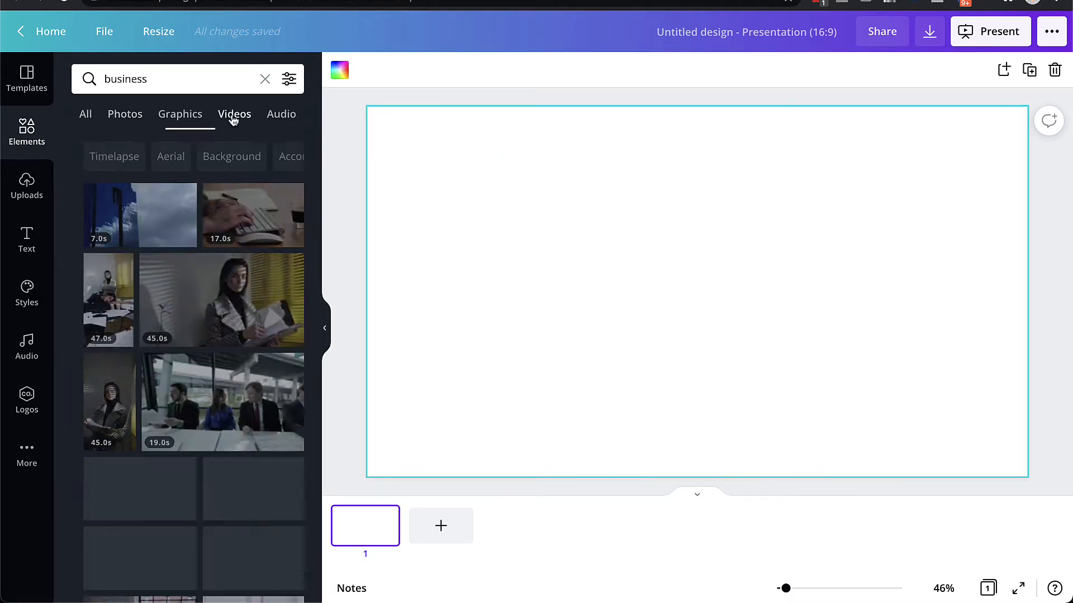
scroll("down", 3)
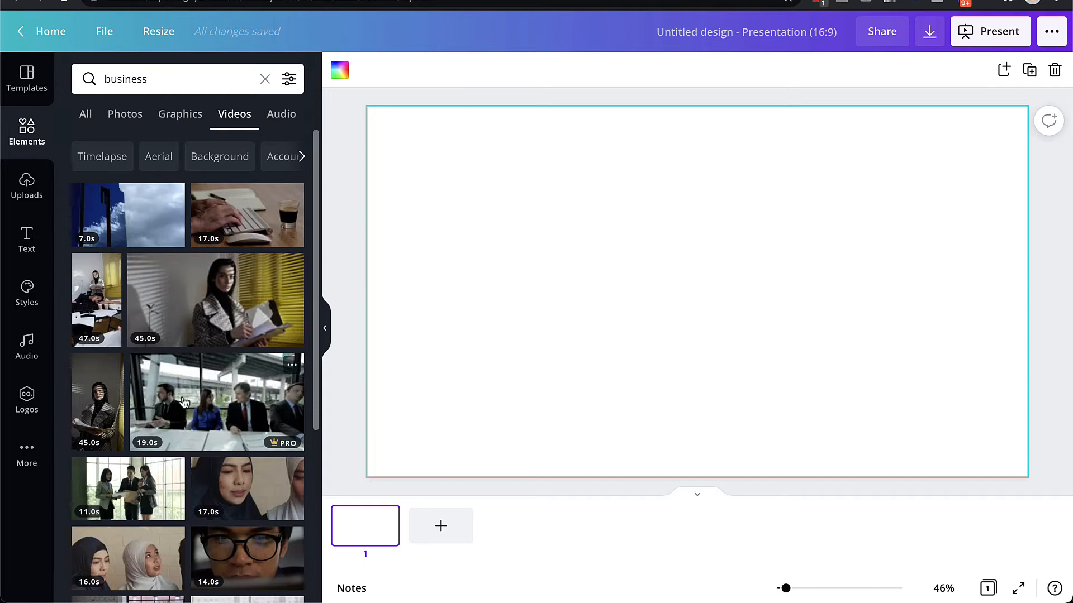
left_click(247, 214)
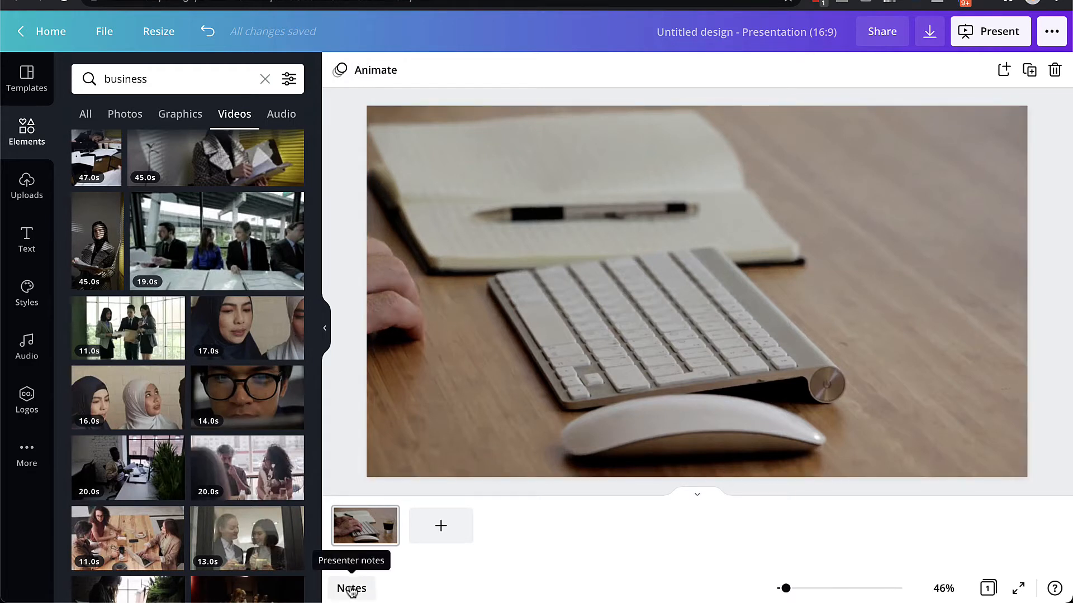
Step: Write slide 1 notes: 'In this video, I'm going to show you 3 ways business owners can pay less taxes...'
left_click(351, 588)
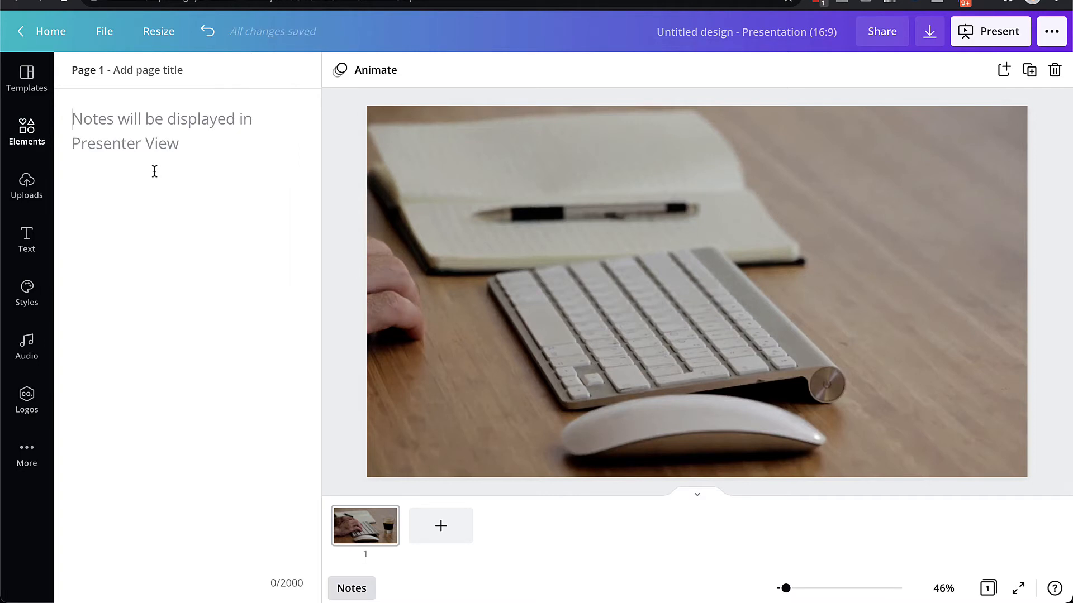
left_click(468, 239)
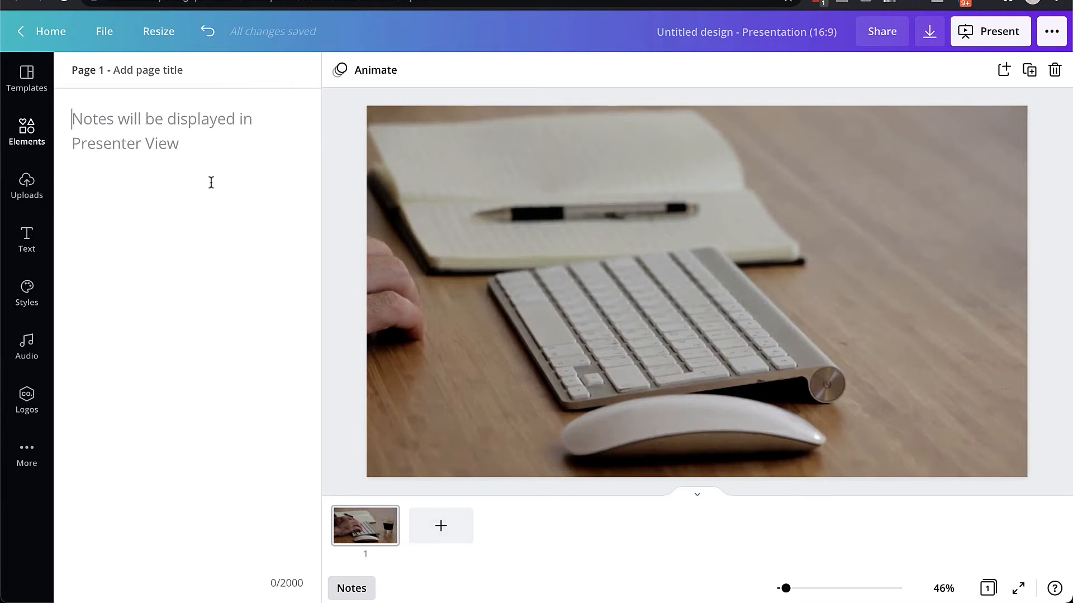
left_click(614, 239)
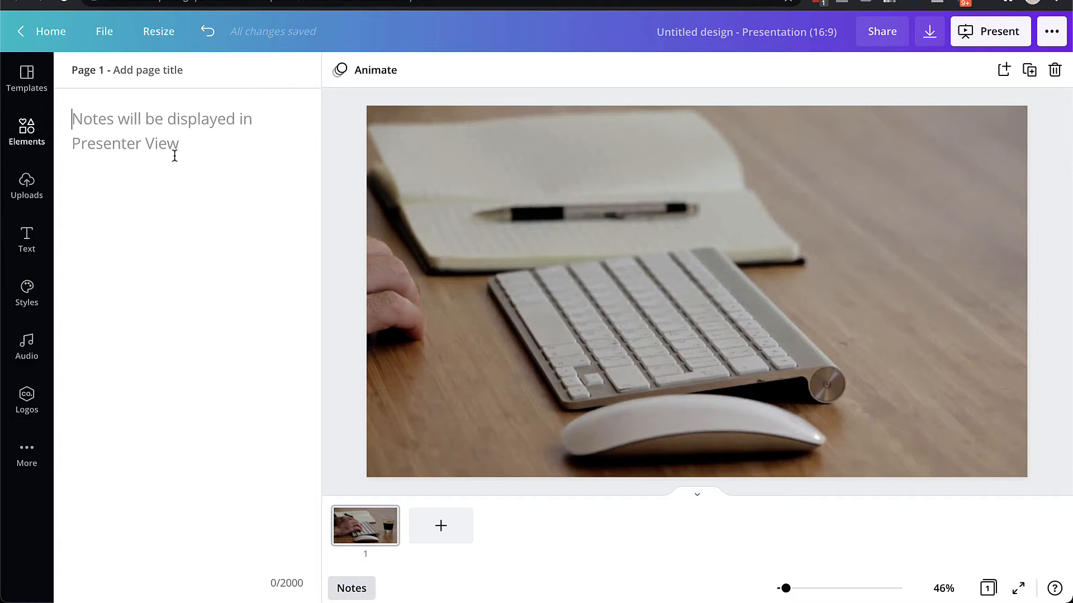
type("In this video, I'm gfoing to show you 3 ways business")
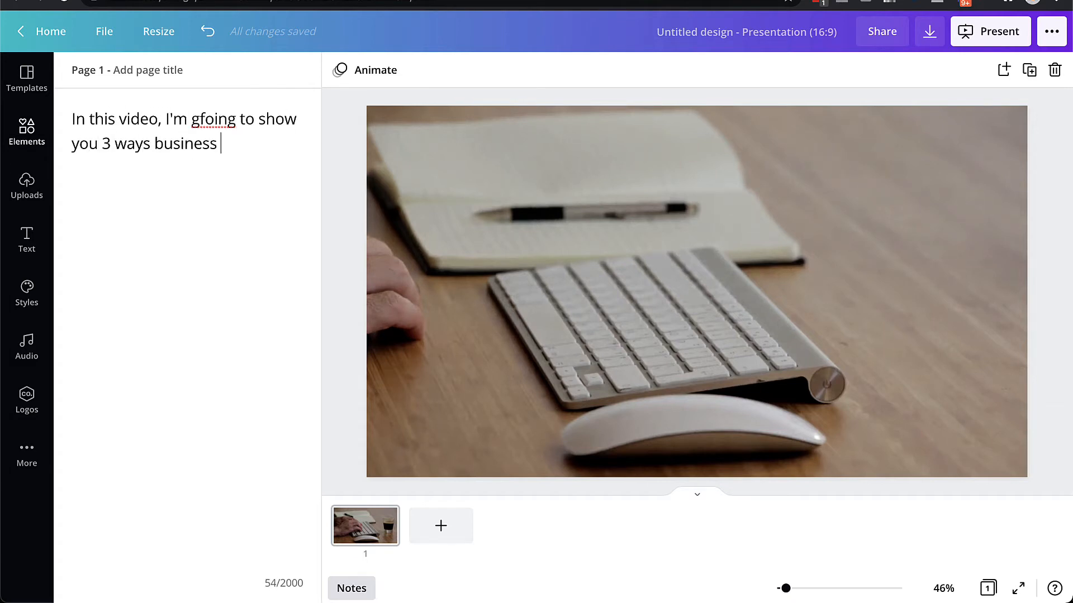
type("owners can pay less taxes...")
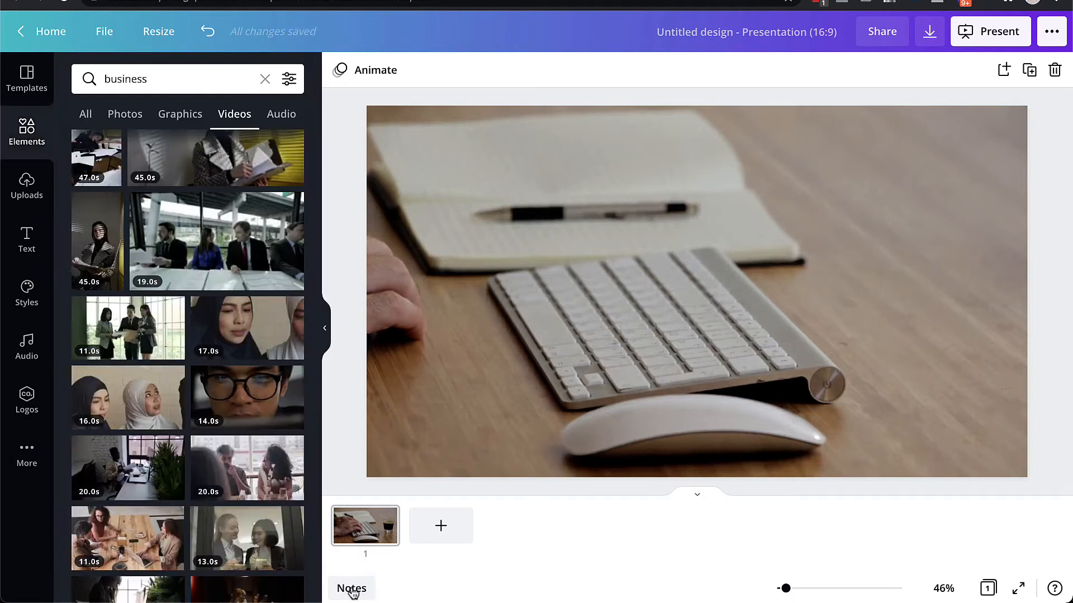
mouse_move(351, 588)
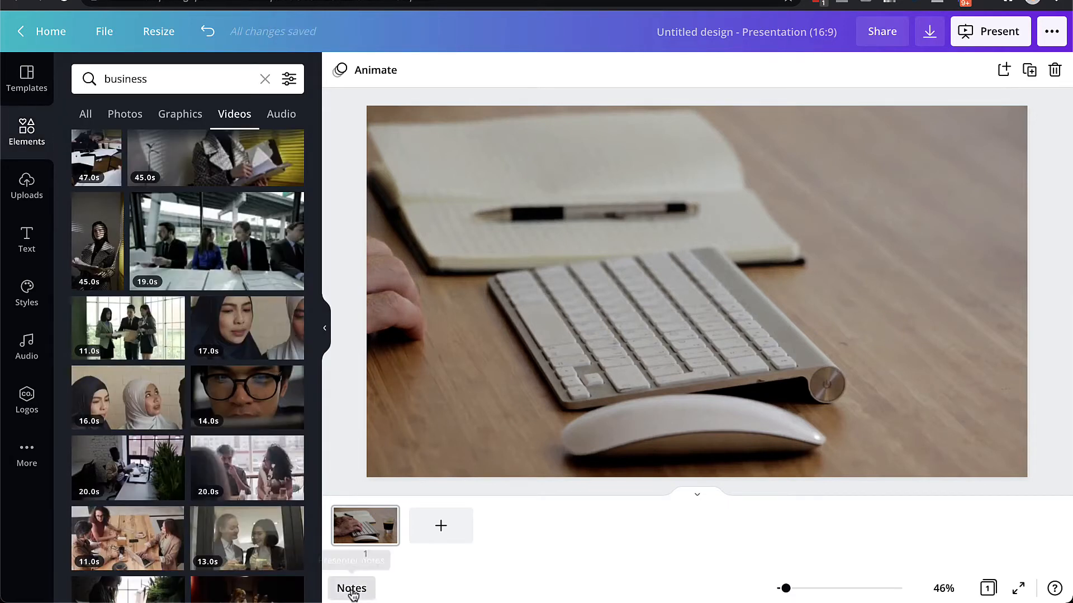
left_click(351, 588)
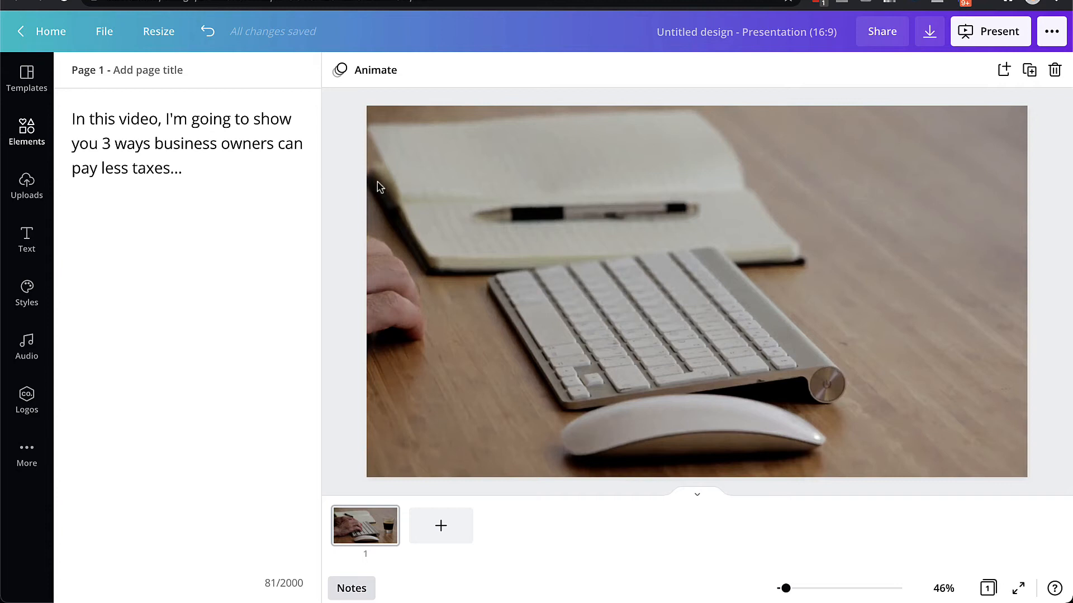
mouse_move(373, 534)
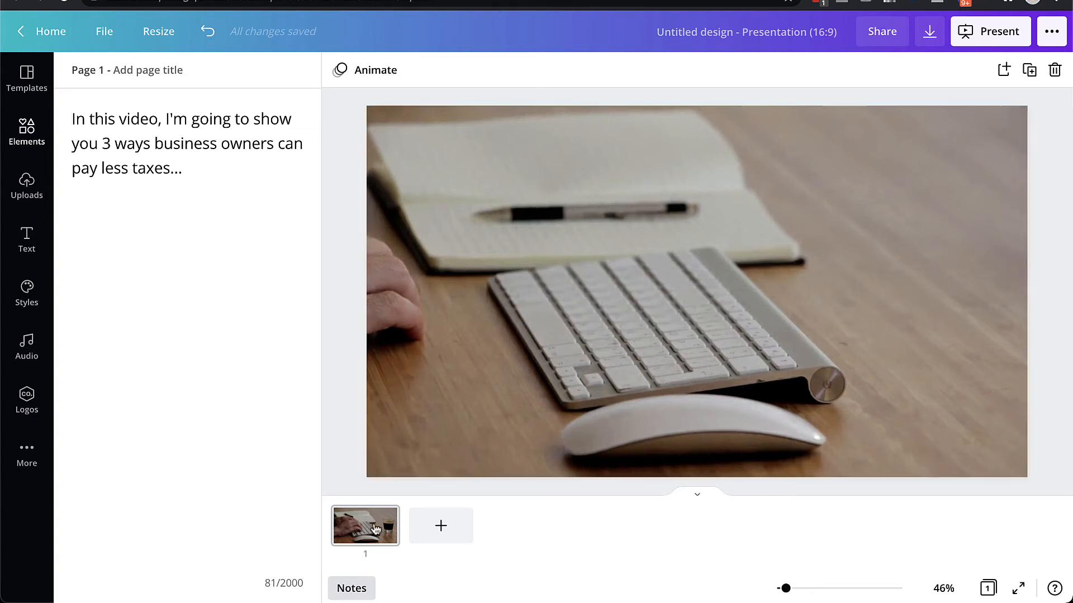
mouse_move(351, 588)
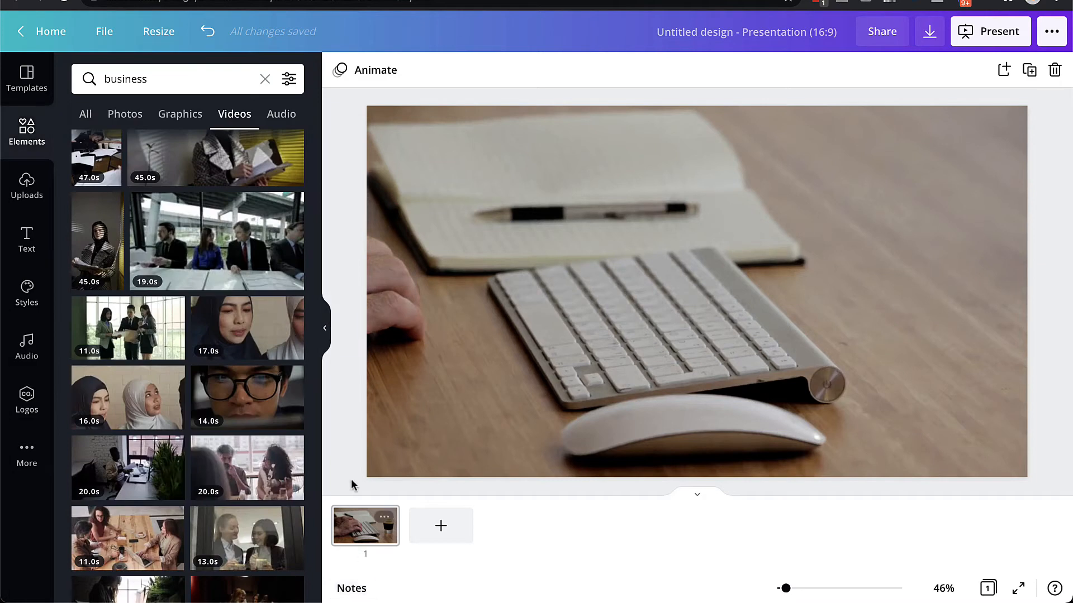
mouse_move(440, 526)
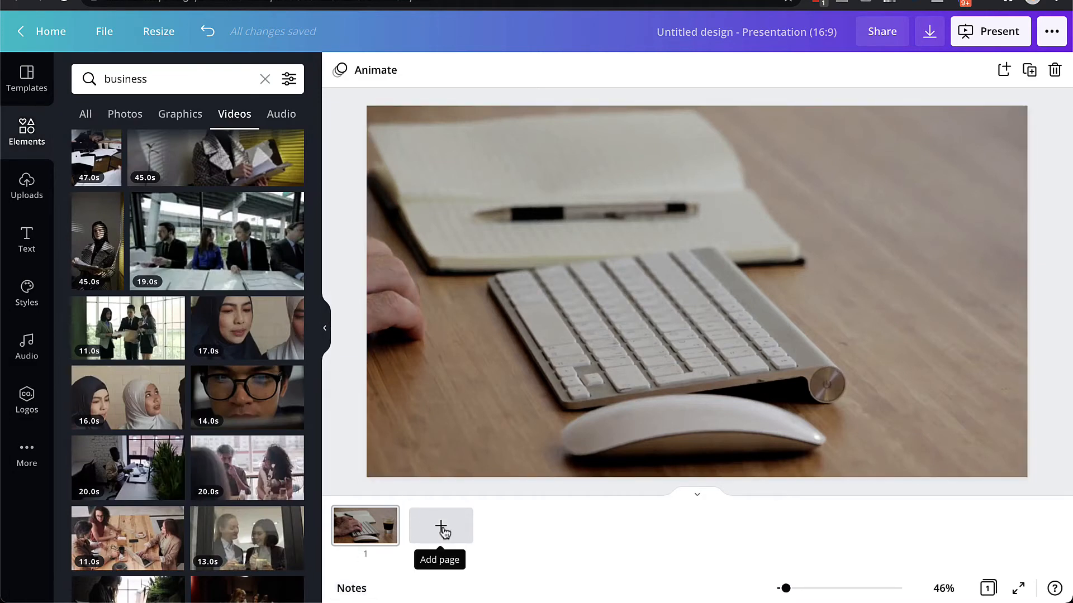
Step: Add page 2 and fill it with the 'business team' desk video of two colleagues
left_click(440, 526)
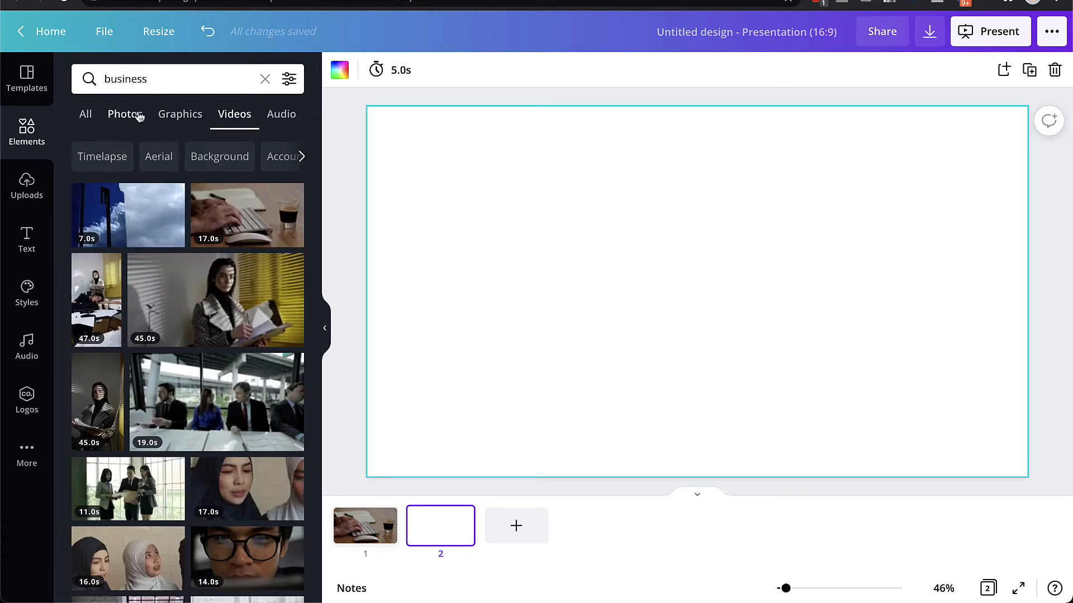
mouse_move(438, 525)
type(" team")
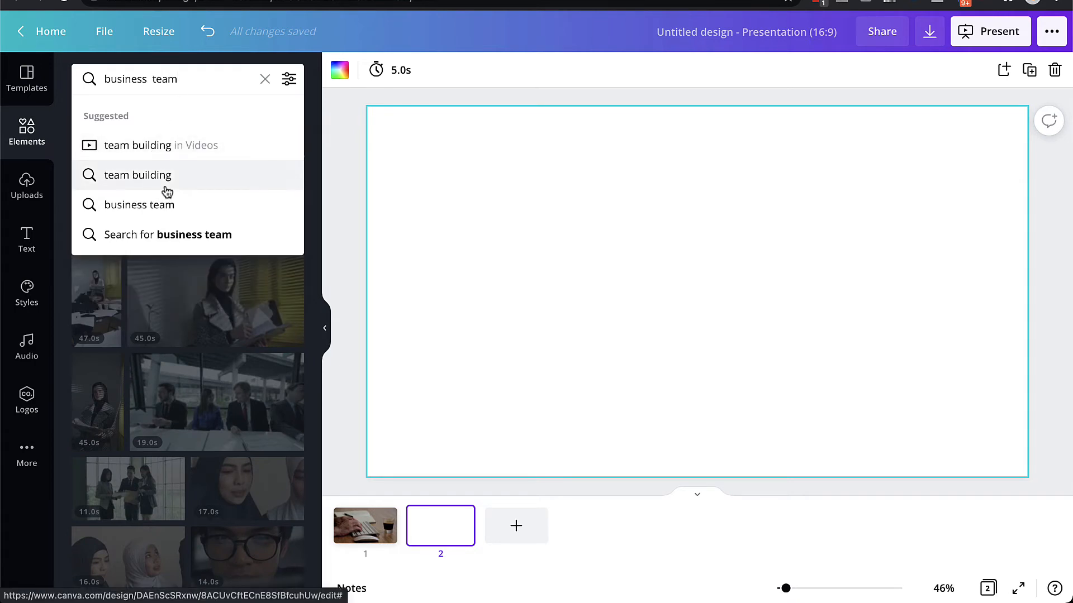
left_click(138, 205)
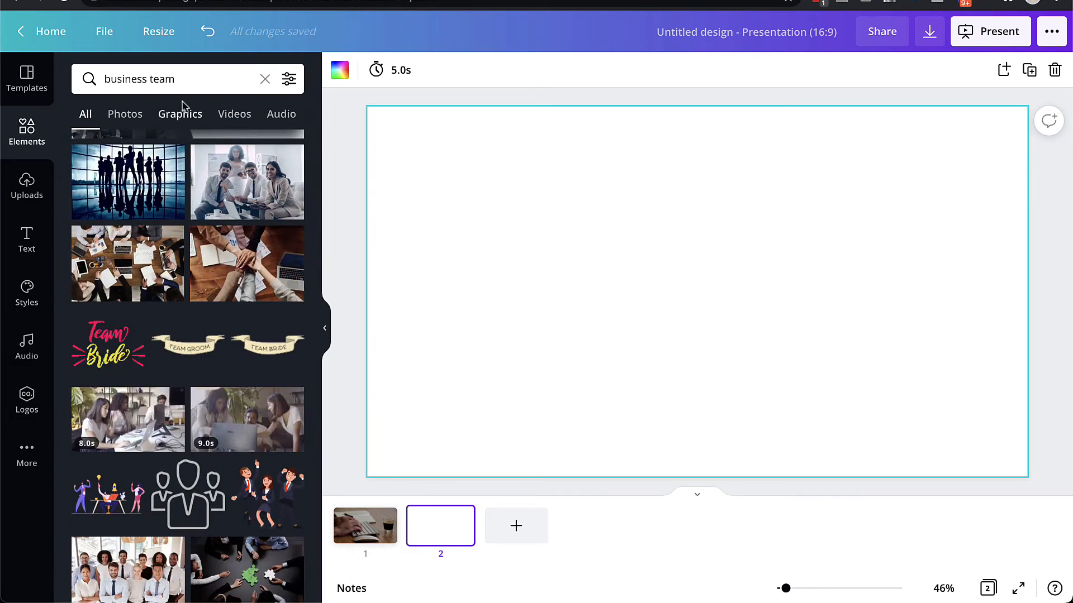
left_click(234, 114)
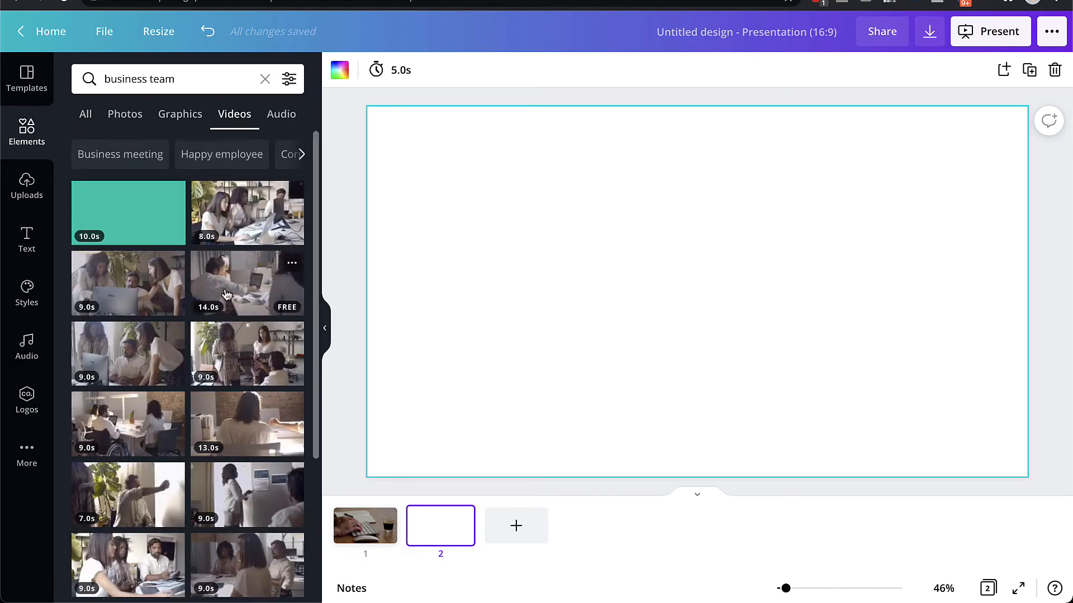
scroll("down", 3)
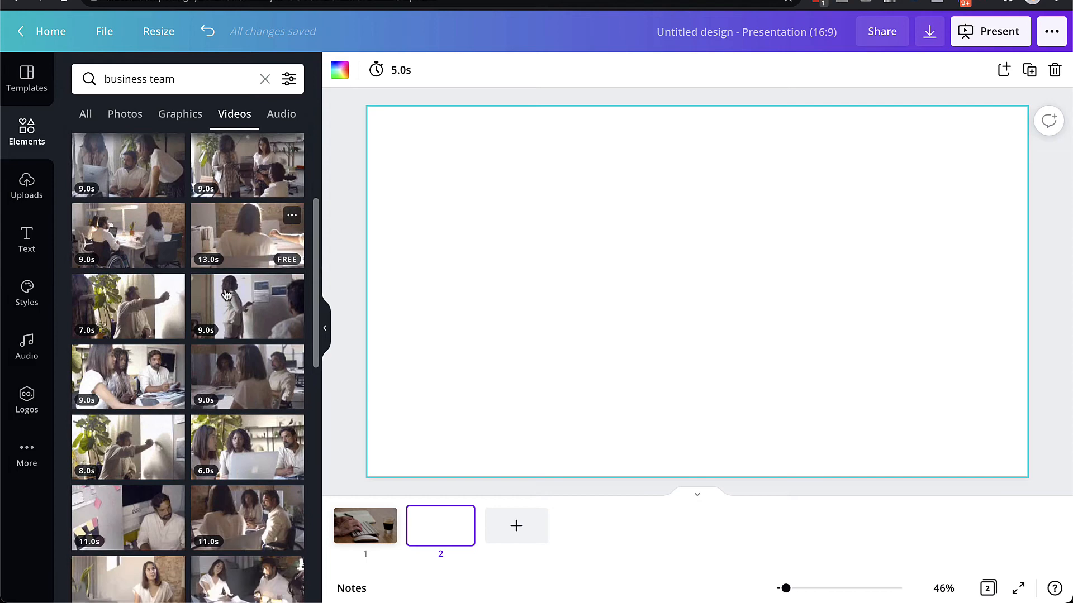
scroll("down", 3)
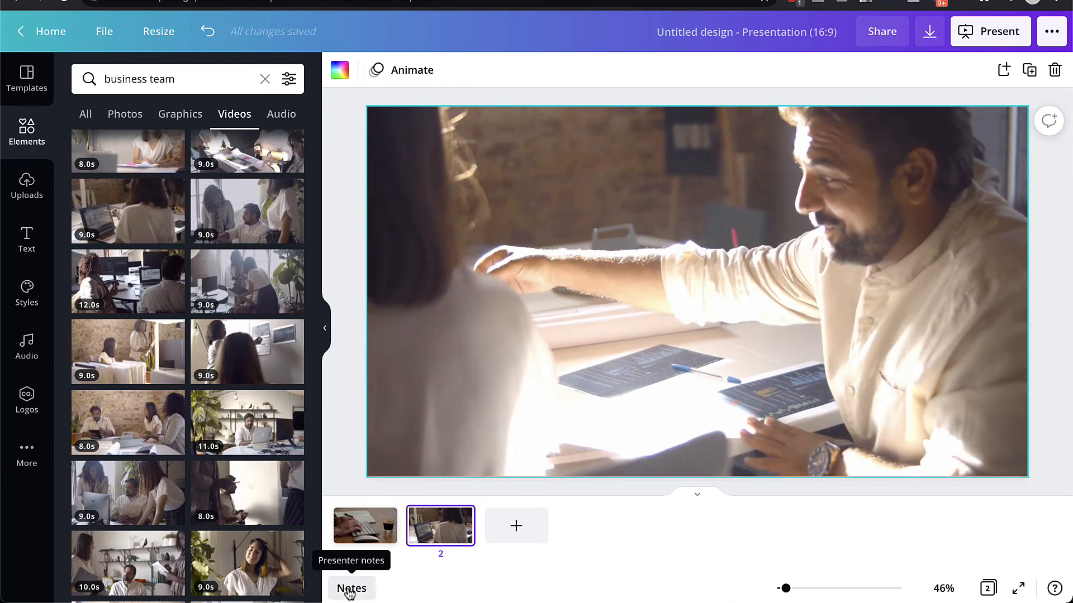
Step: Add the presenter note 'Step 1: Do this' to slide 2
left_click(351, 589)
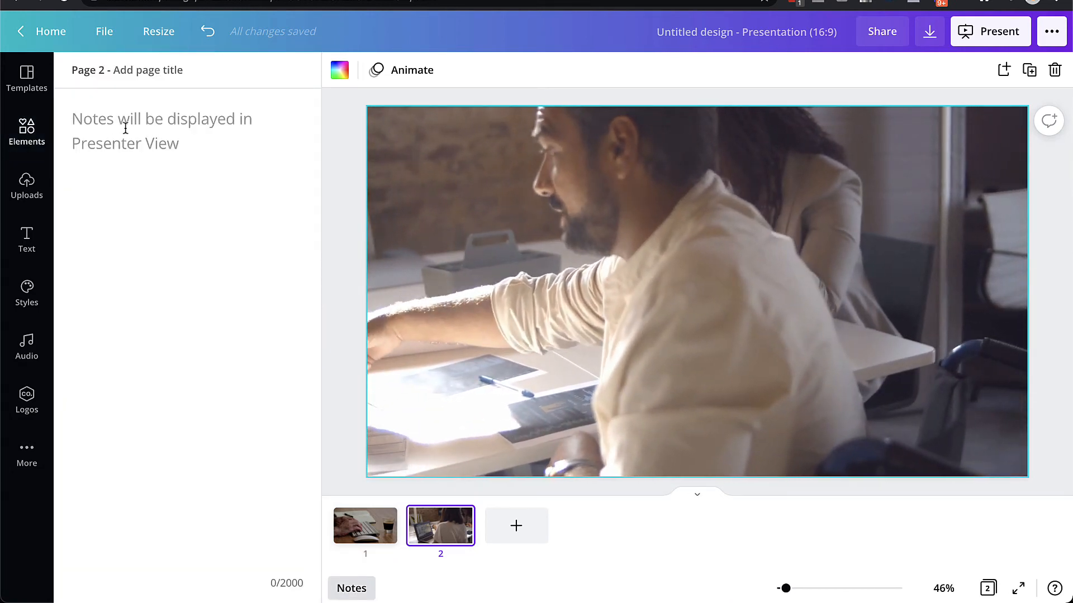
type("Step")
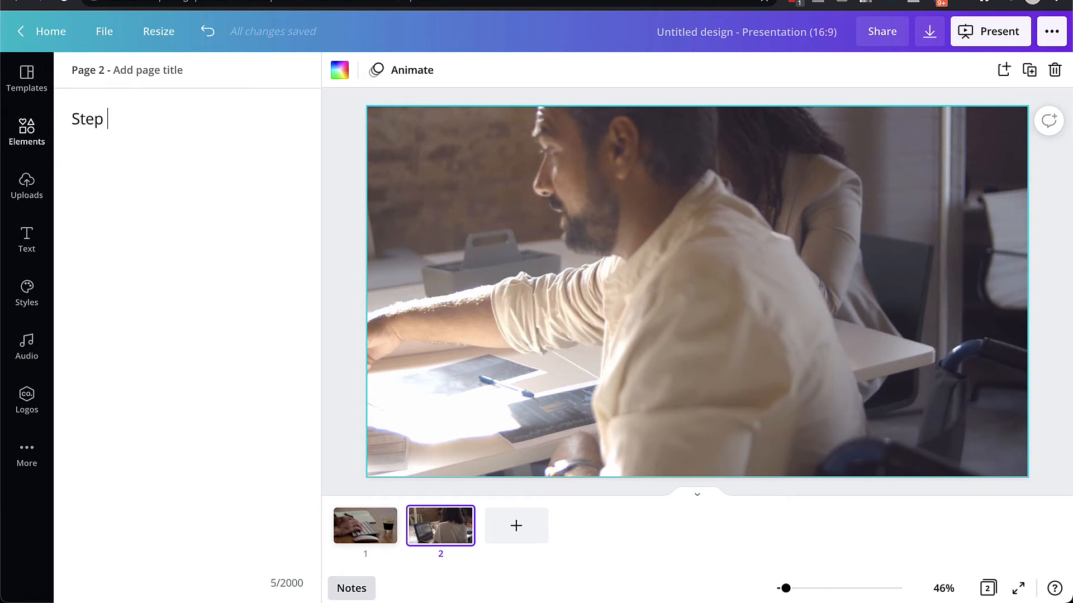
type("1: D")
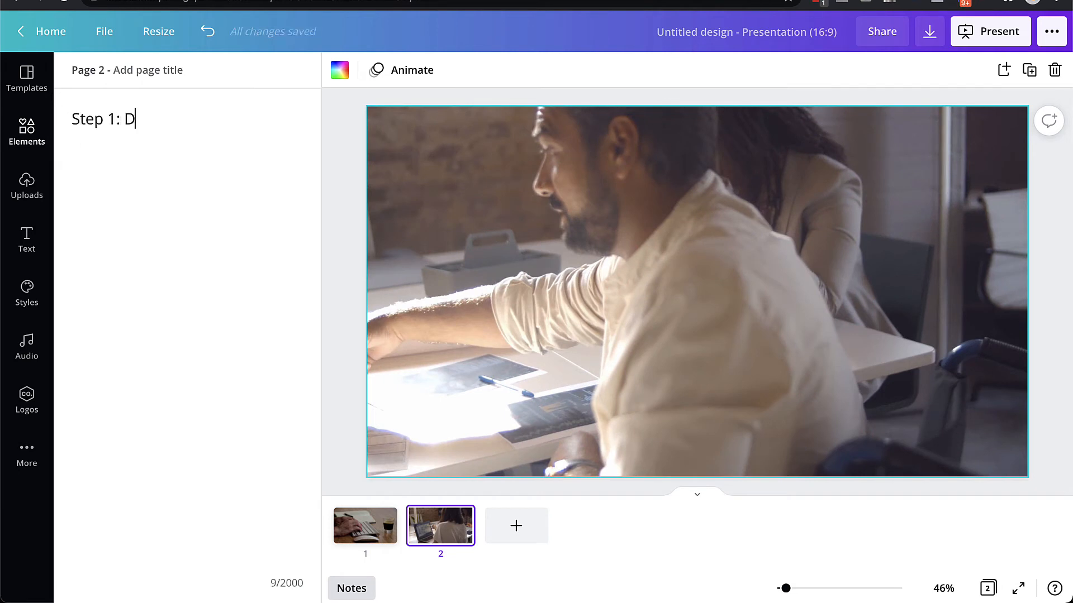
type("o this")
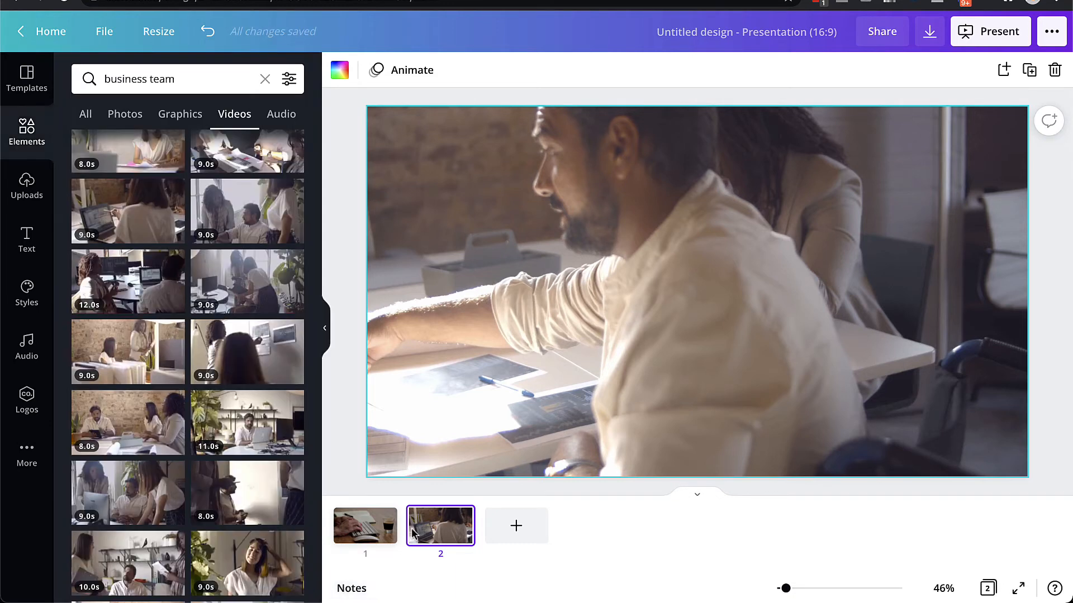
Step: Add a third blank slide, then delete it to leave two video slides
left_click(516, 525)
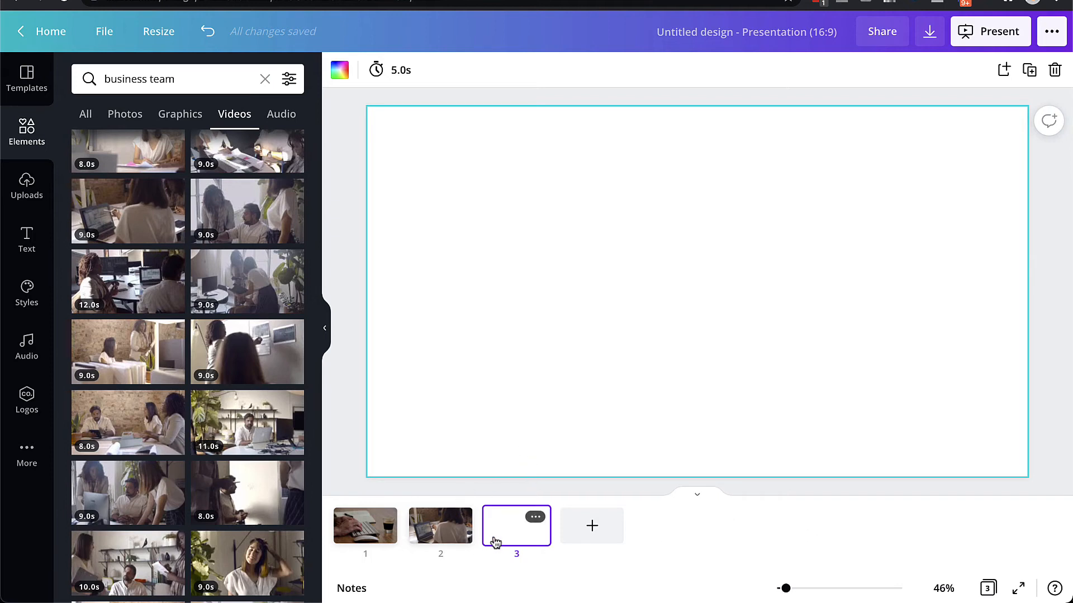
mouse_move(968, 534)
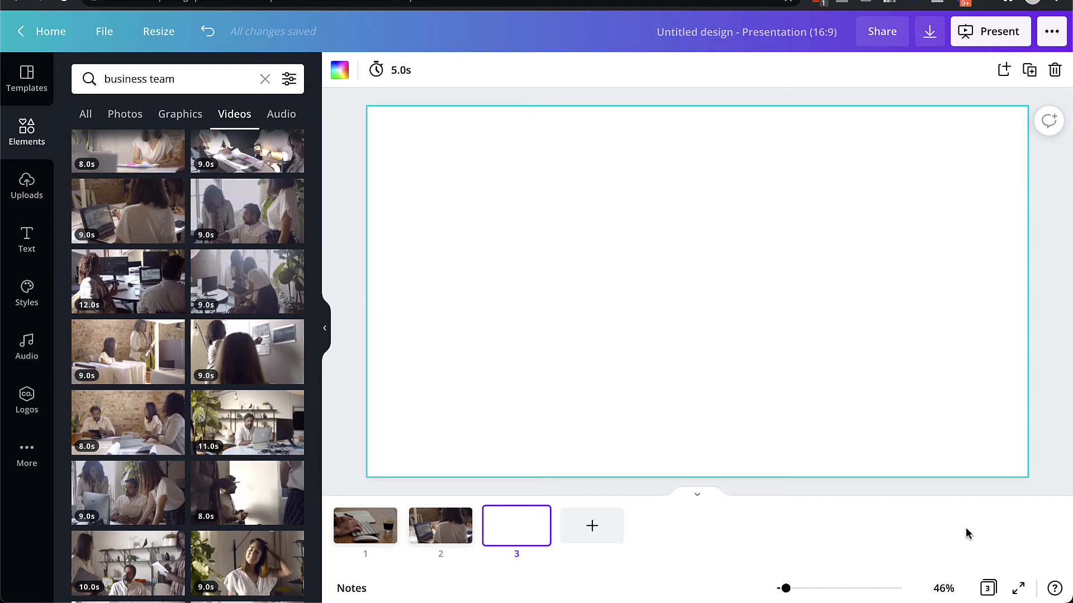
mouse_move(446, 540)
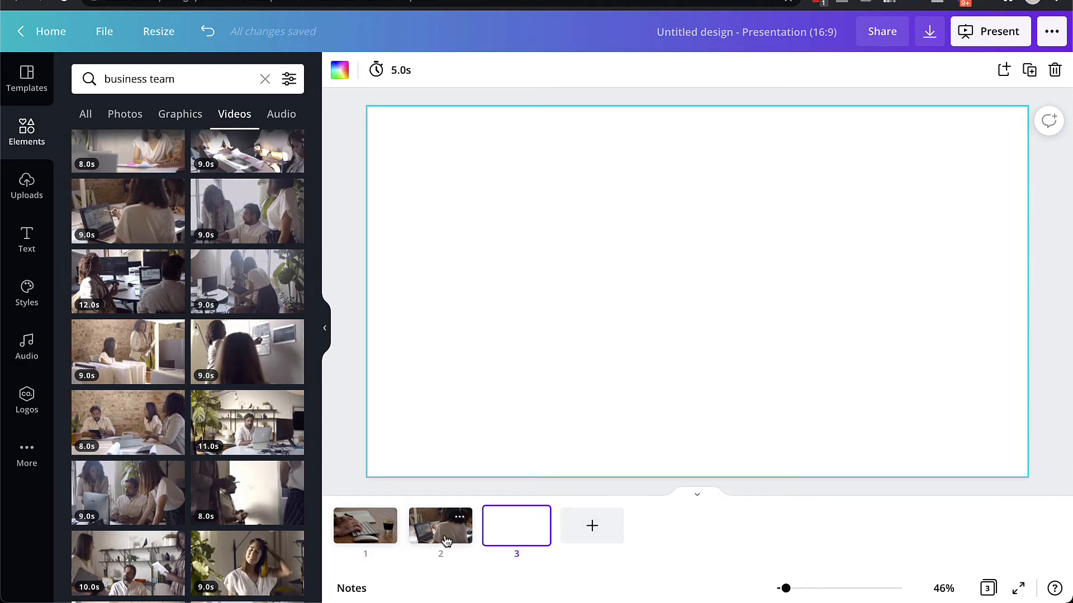
mouse_move(445, 513)
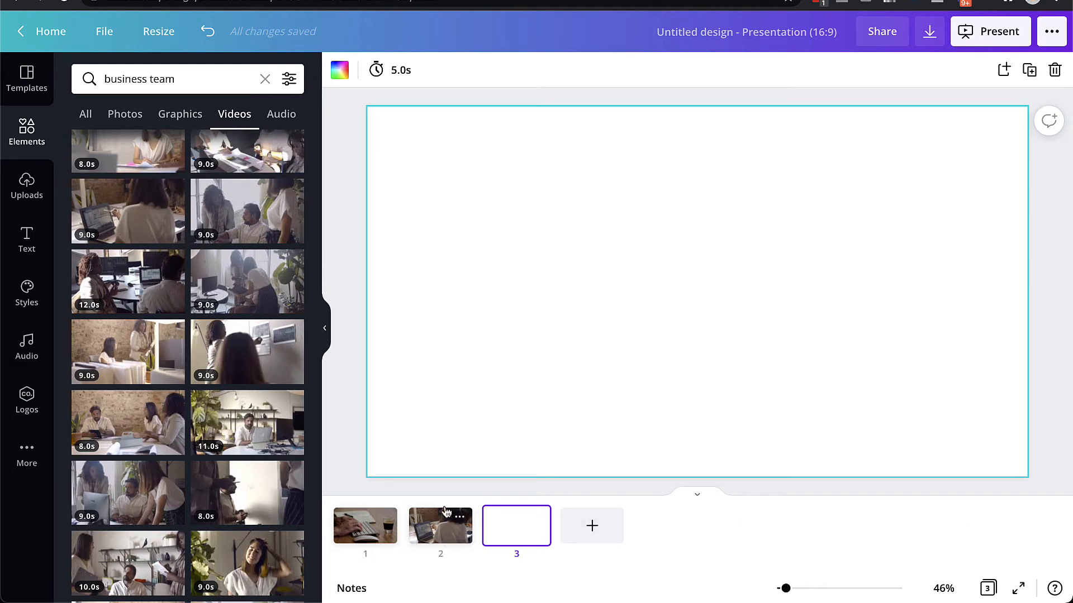
mouse_move(408, 435)
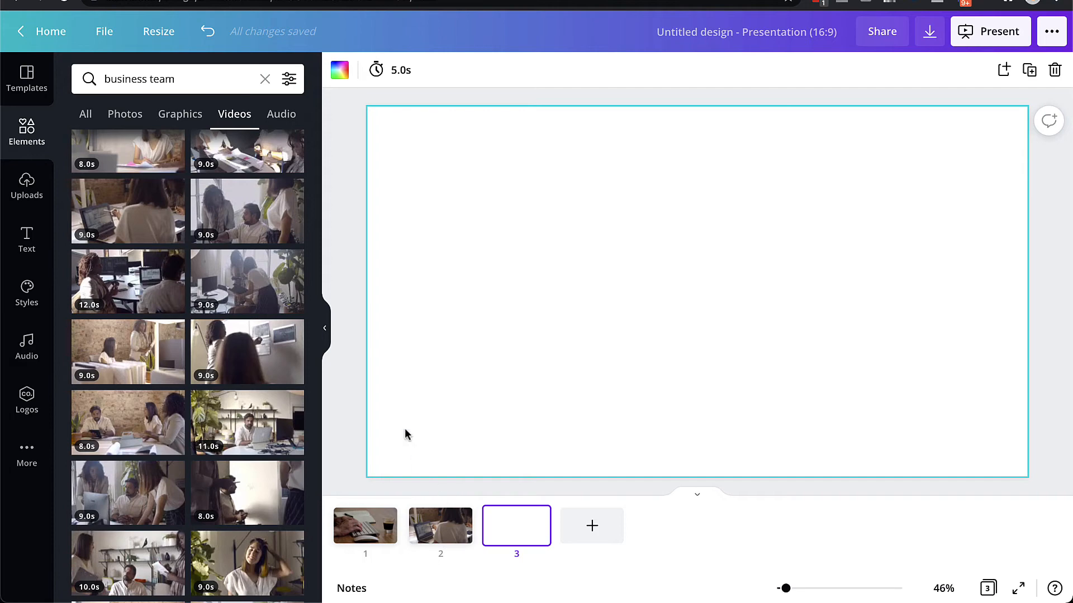
left_click(364, 526)
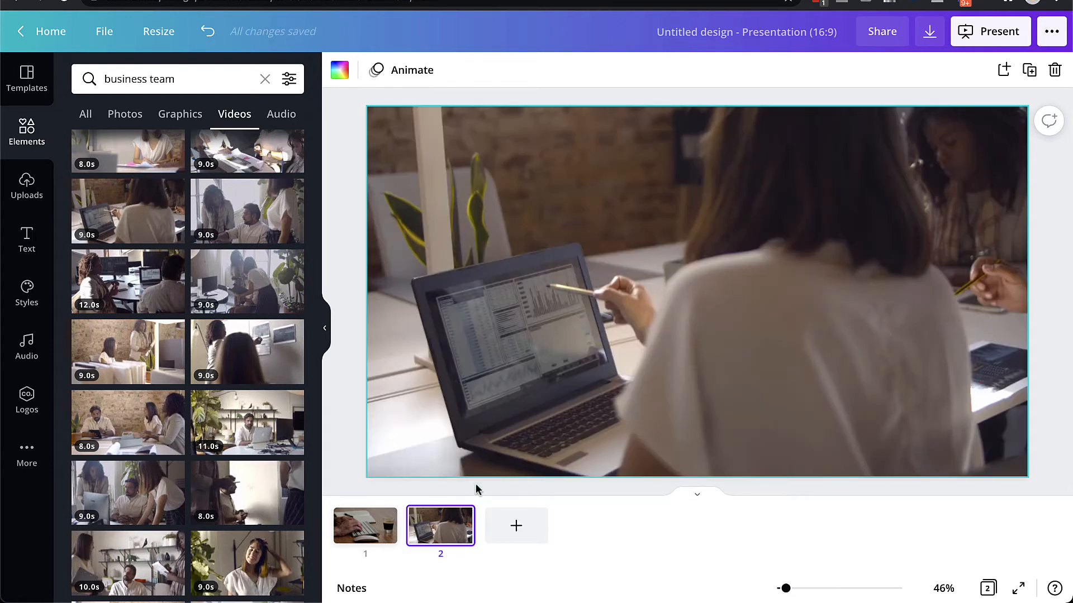
mouse_move(1052, 31)
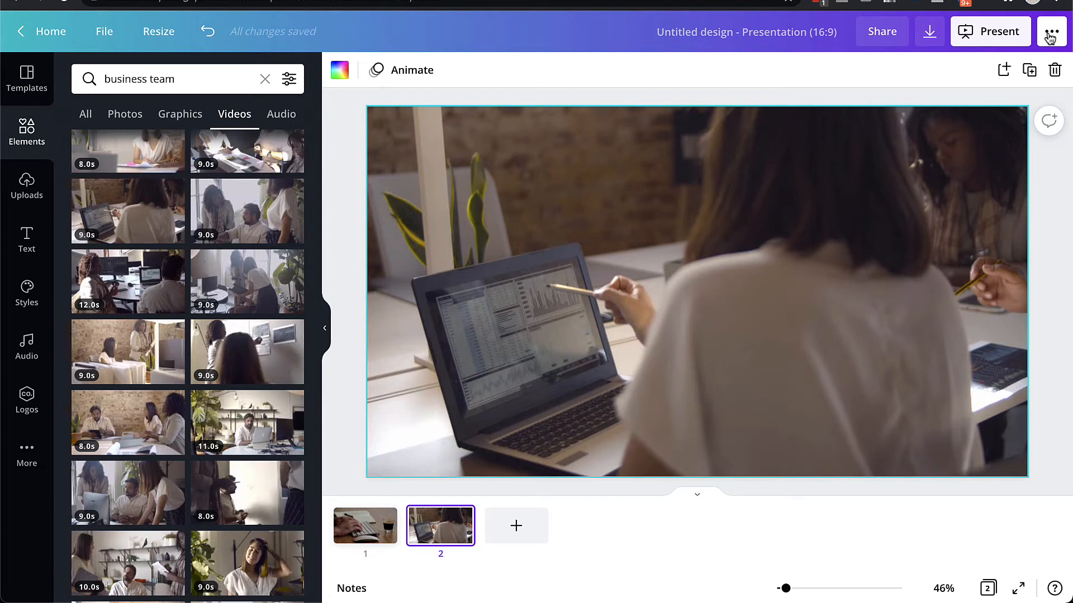
Step: Open the ••• sharing menu with its present, download and Present and record options
left_click(1055, 31)
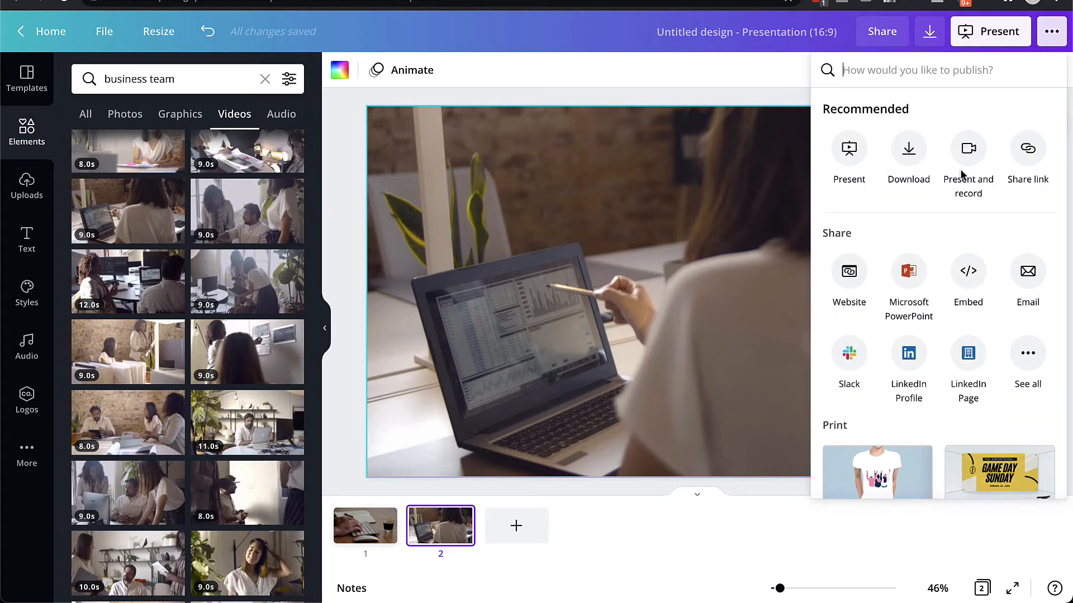
mouse_move(968, 148)
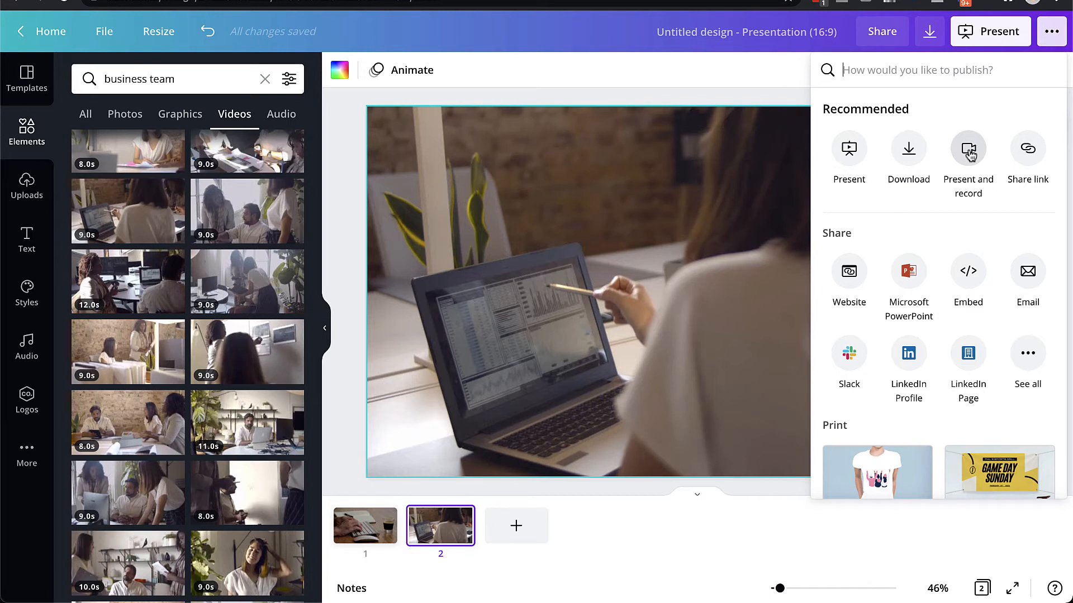
mouse_move(965, 161)
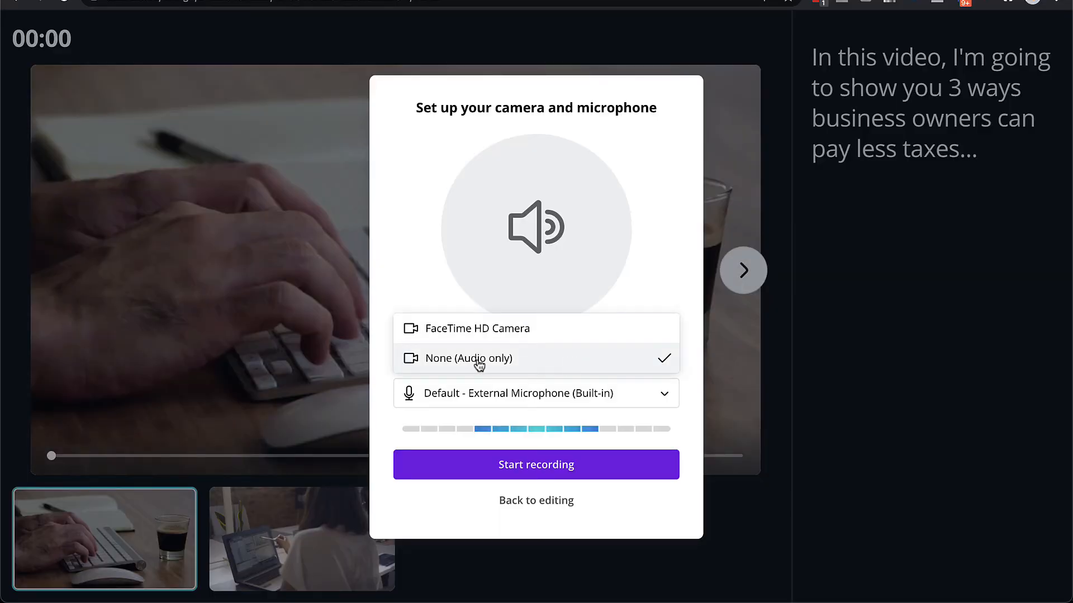
mouse_move(502, 330)
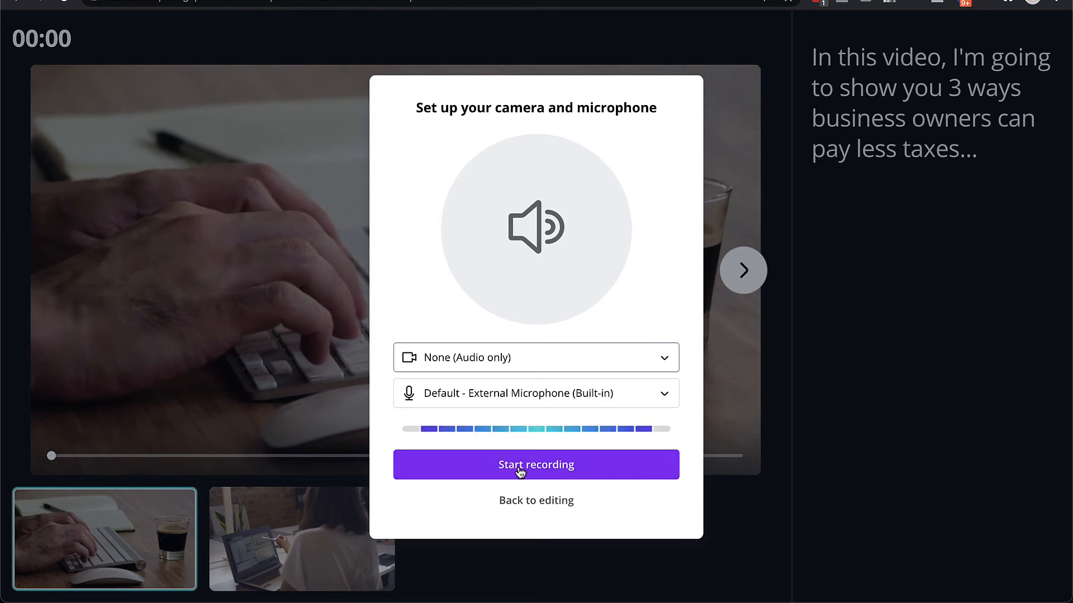
Step: Start the audio-only recording and advance to slide 2 with its Step 1 notes
left_click(536, 465)
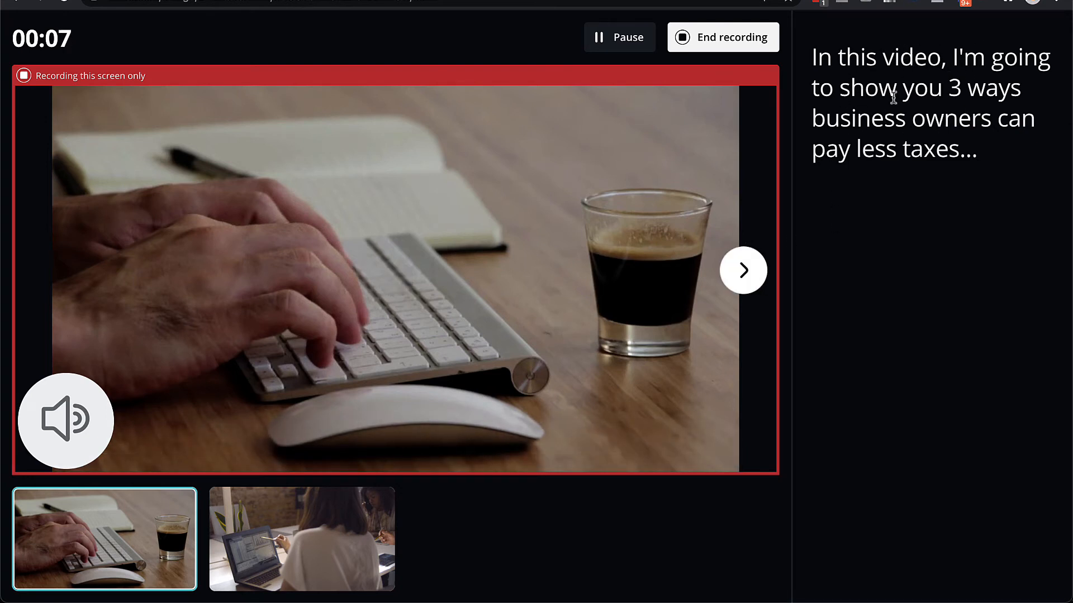
mouse_move(907, 82)
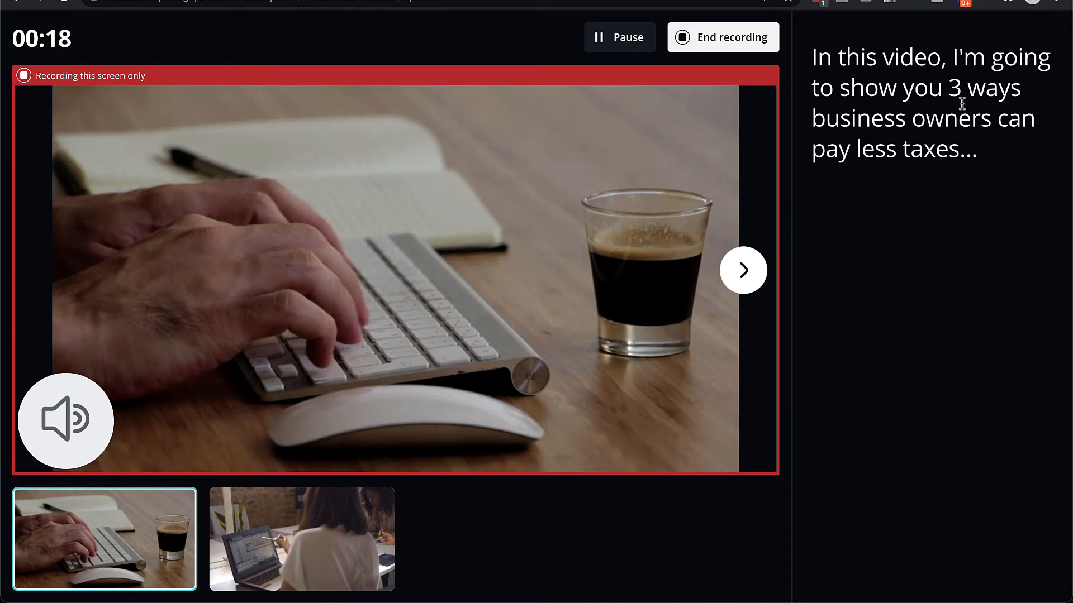
left_click(743, 270)
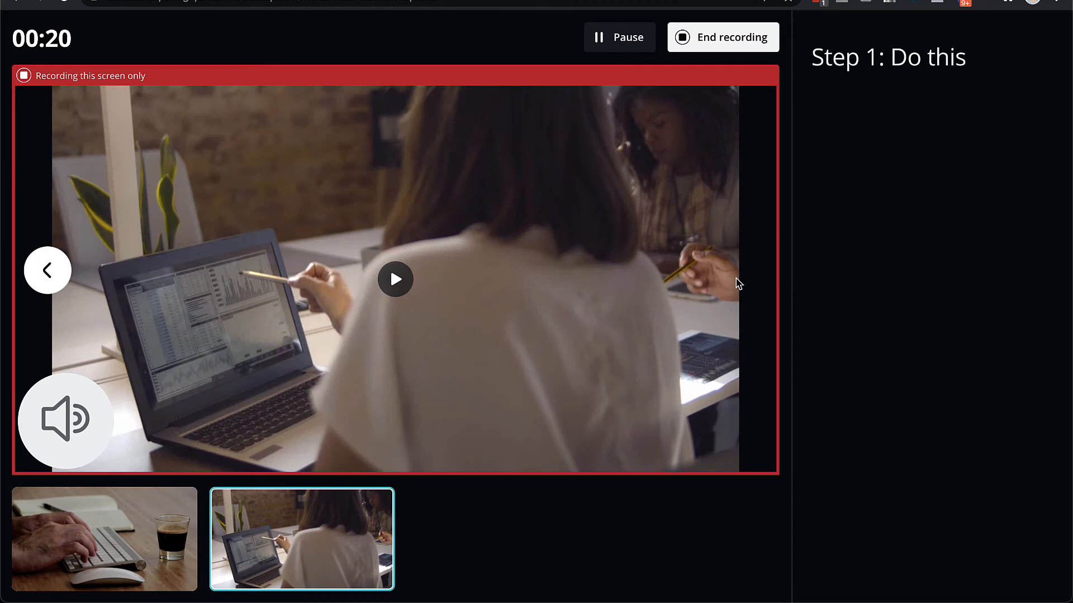
mouse_move(925, 144)
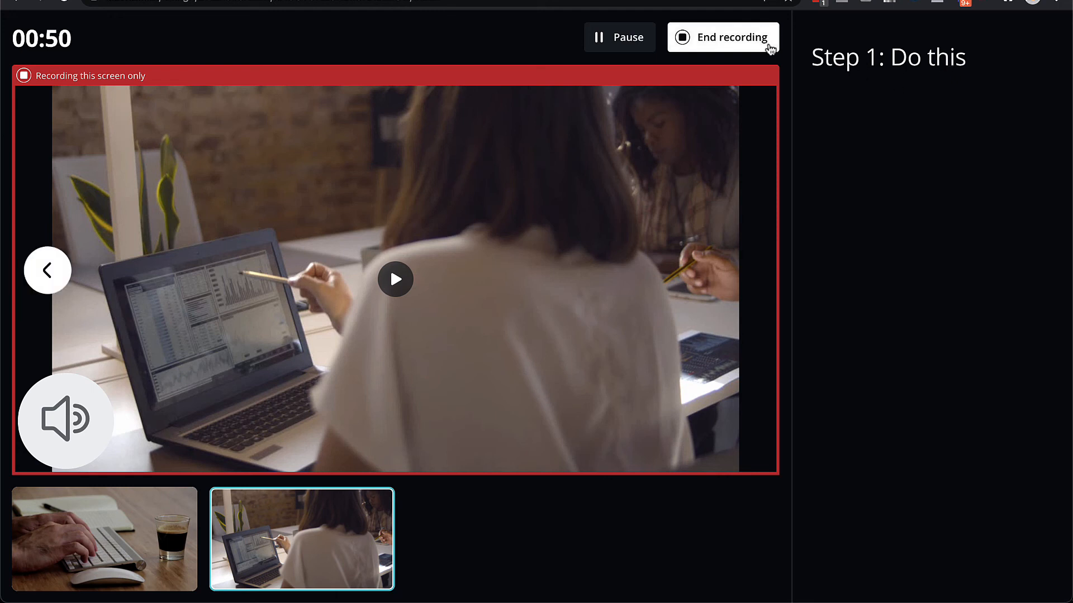
Step: End the 68-second recording, copy its share link, and save it
left_click(731, 37)
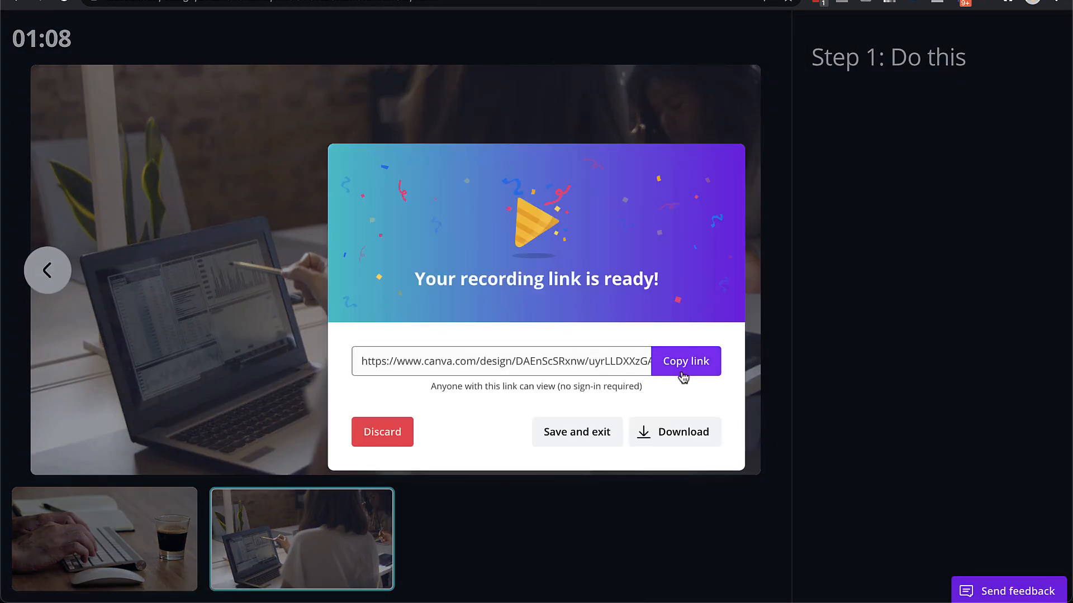
left_click(685, 361)
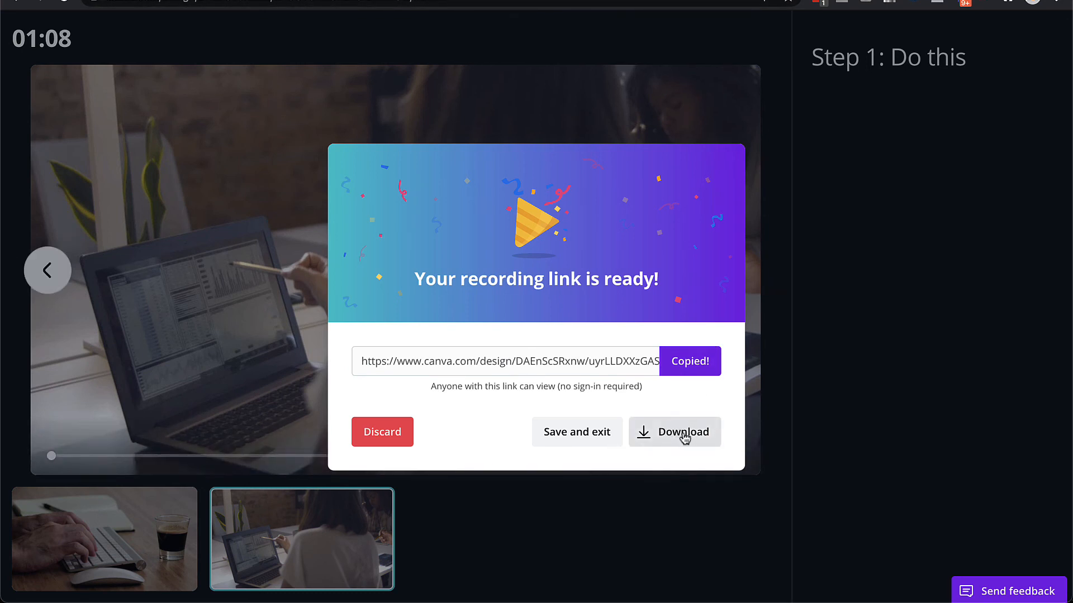
mouse_move(670, 439)
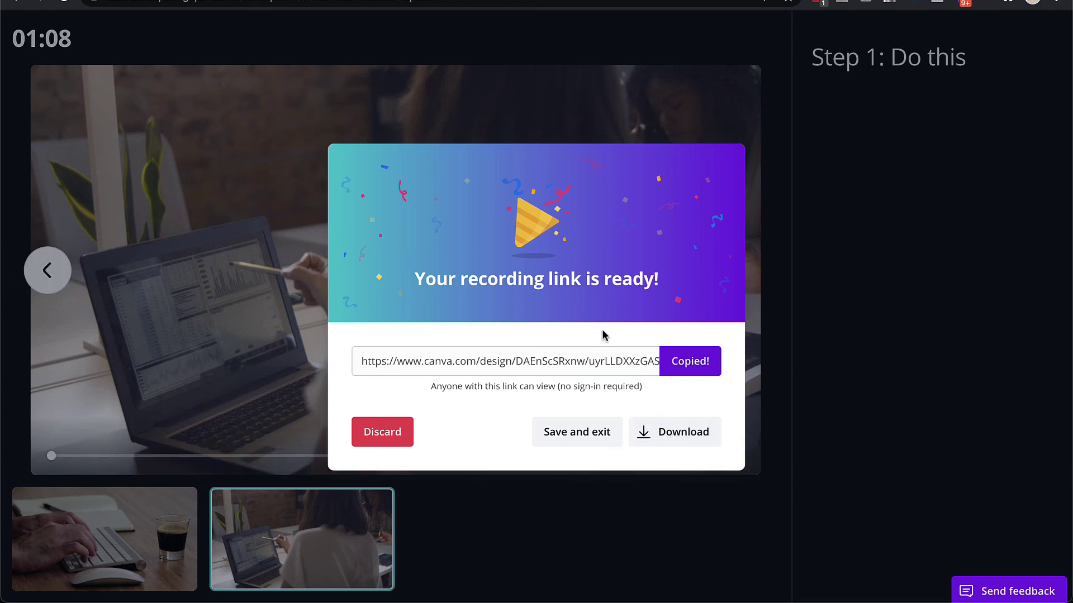
mouse_move(603, 312)
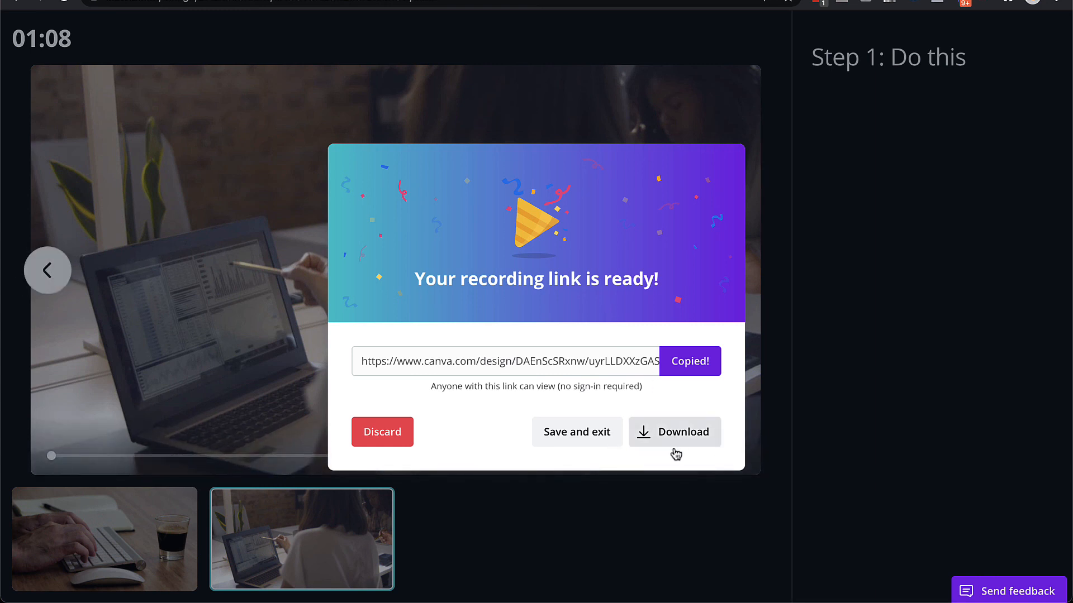
mouse_move(660, 293)
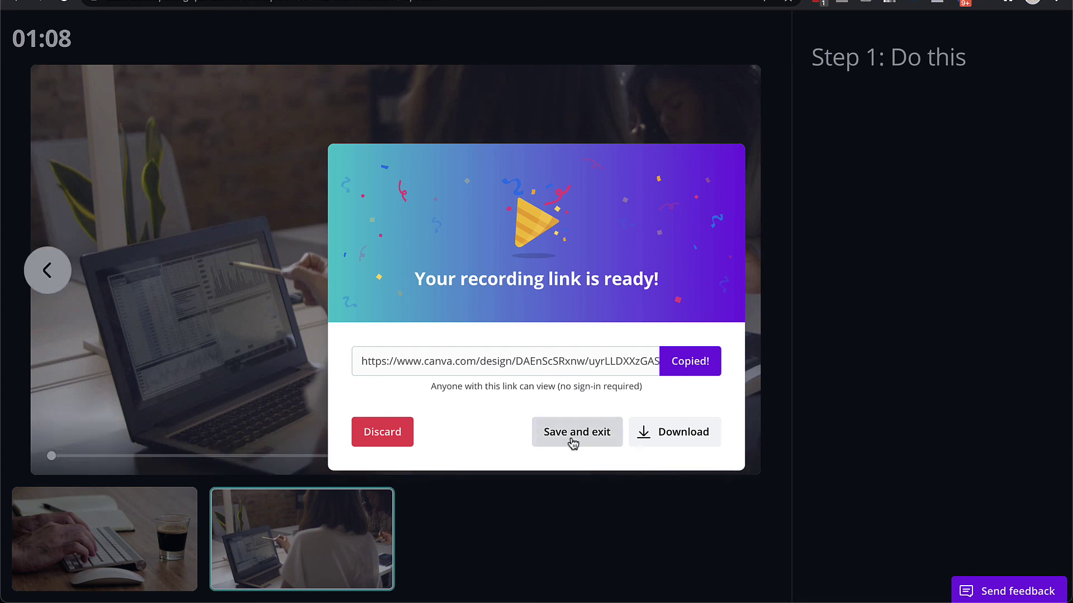
left_click(577, 432)
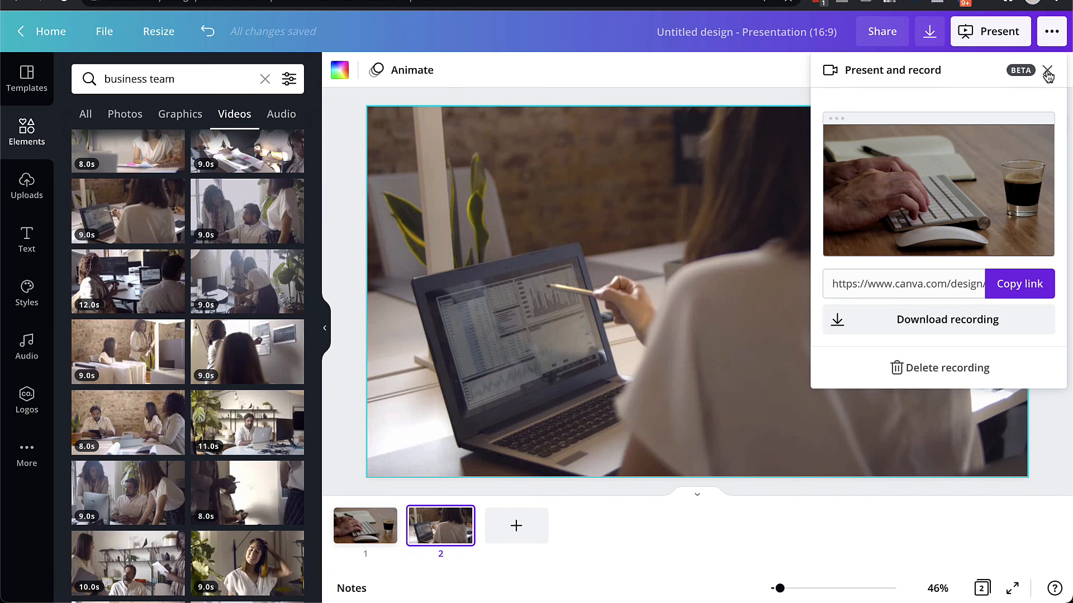
Step: Close the recording details, browse the audio library, then show the text styles library
left_click(1048, 73)
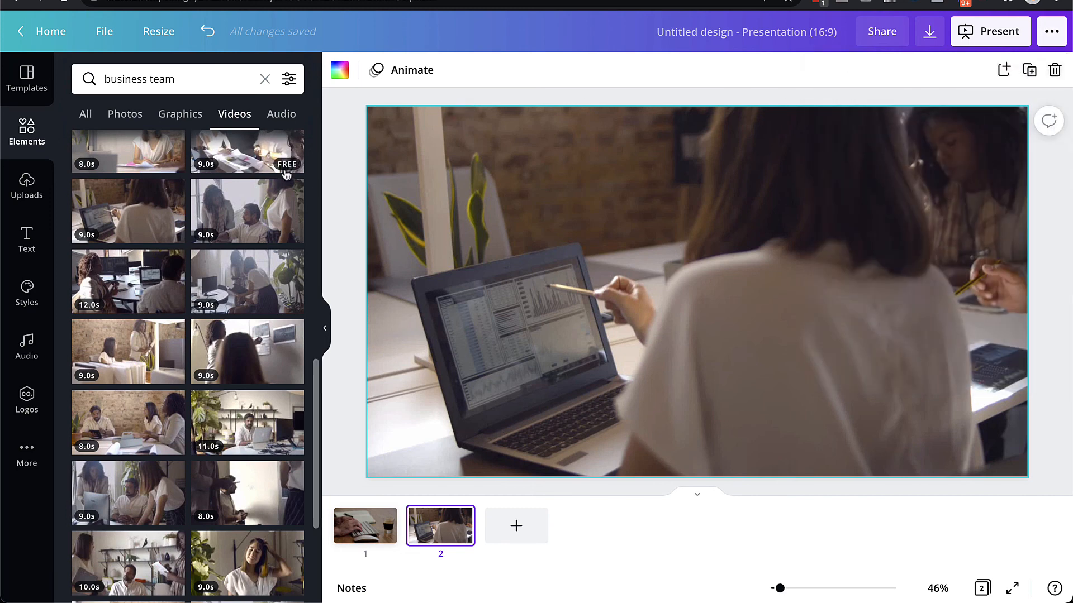
left_click(27, 346)
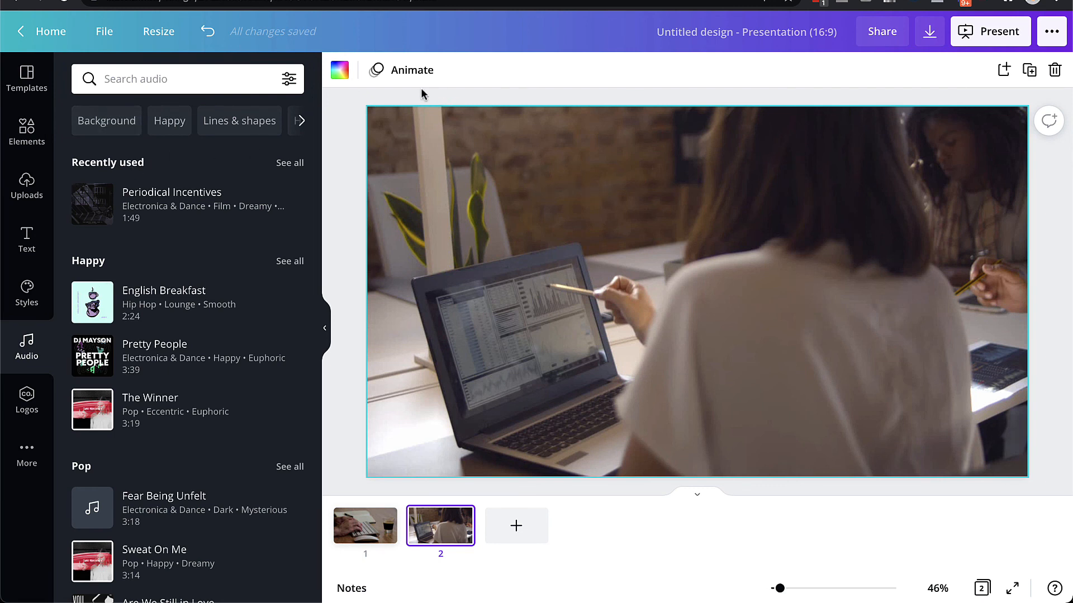
mouse_move(1007, 90)
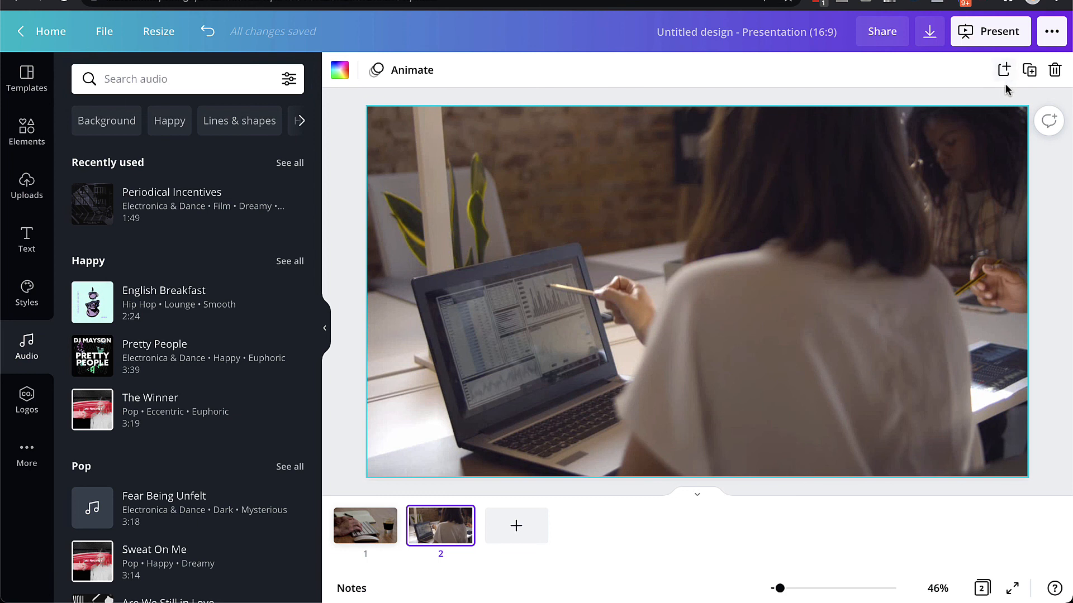
mouse_move(654, 93)
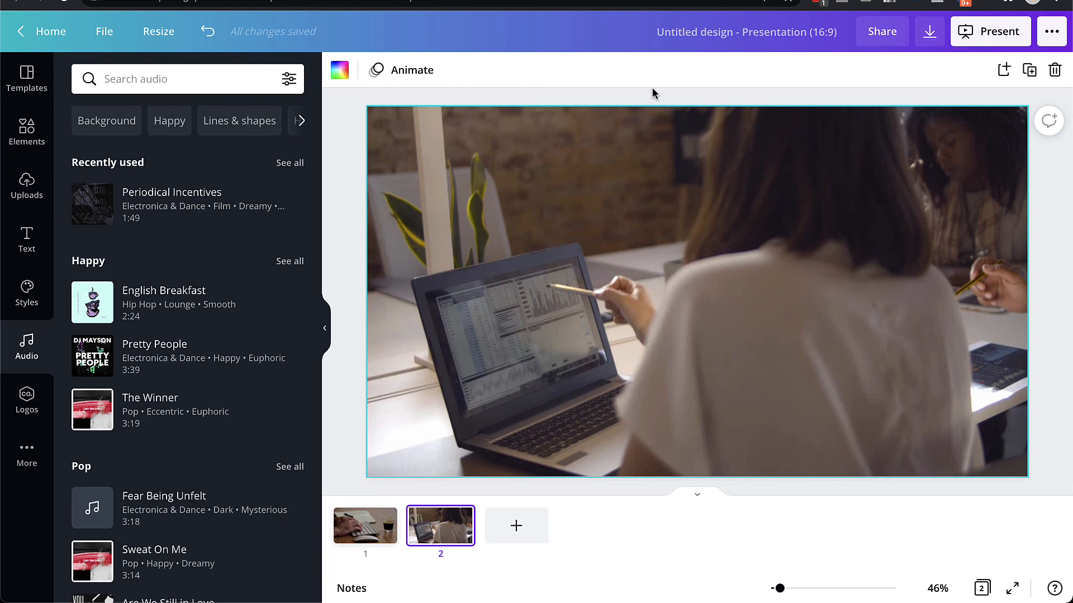
mouse_move(635, 93)
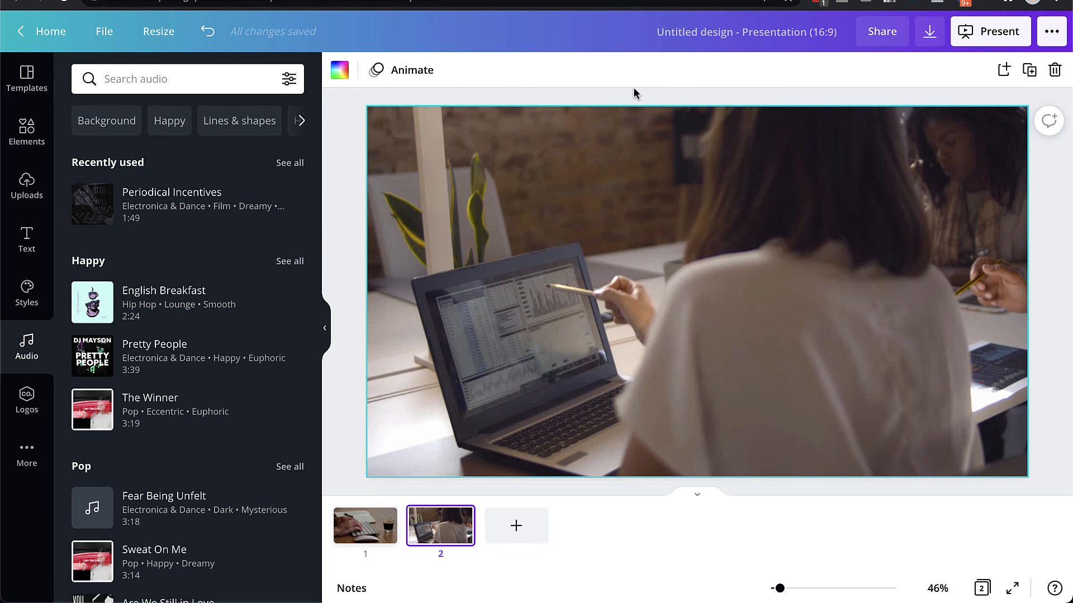
left_click(27, 240)
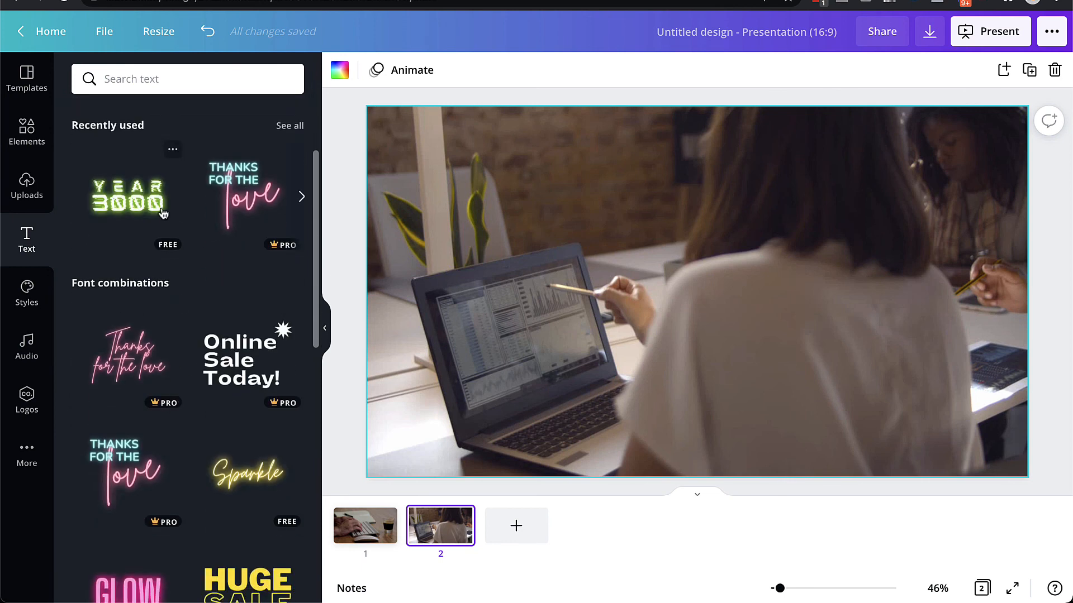
Step: Place a default 'Add a heading' text box over slide 2's laptop video
scroll("down", 3)
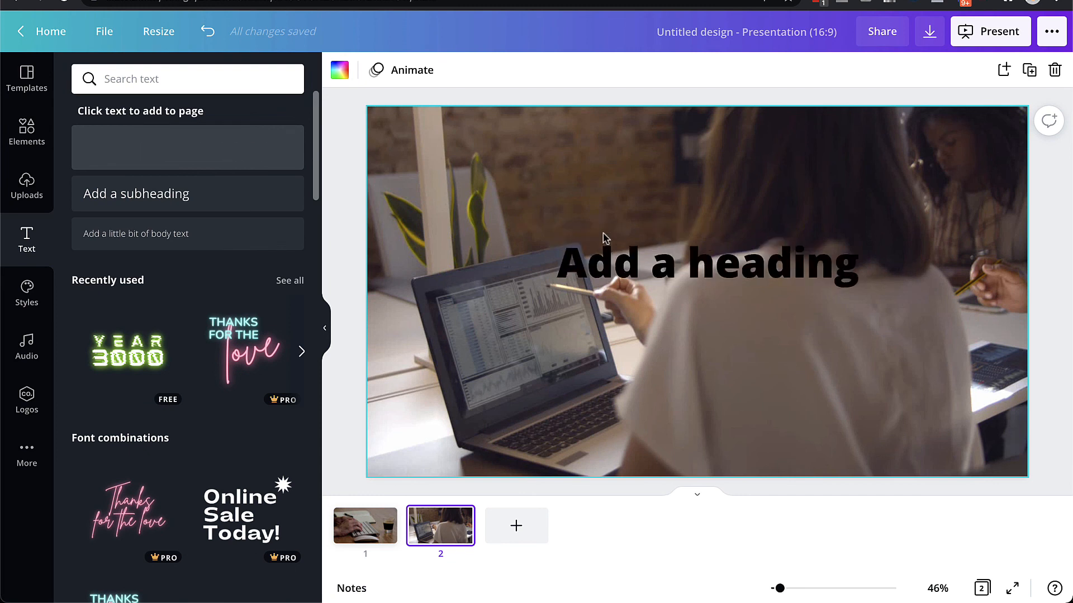
left_click(702, 269)
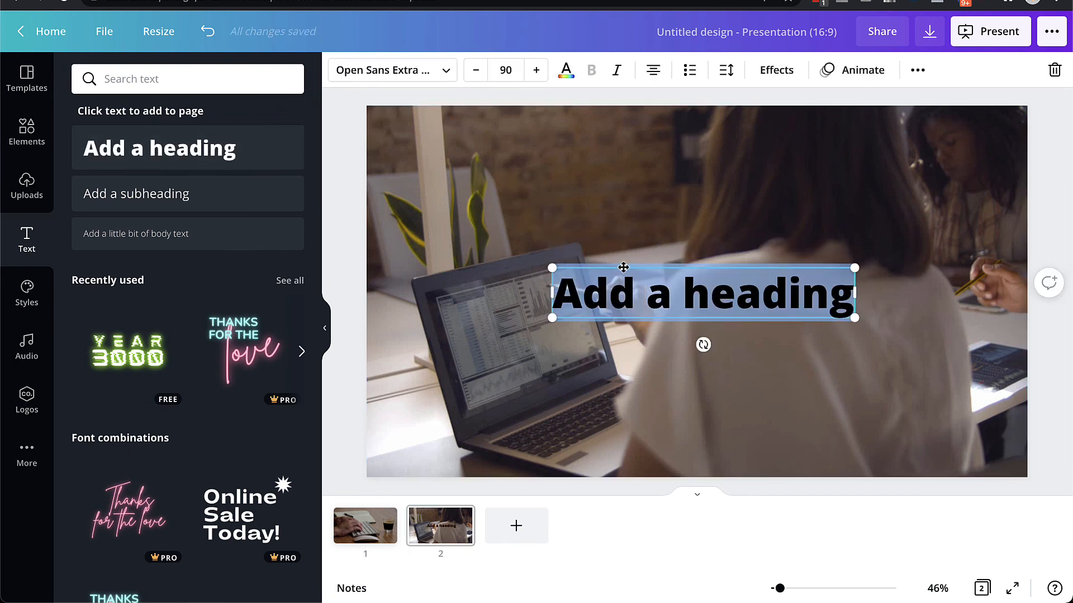